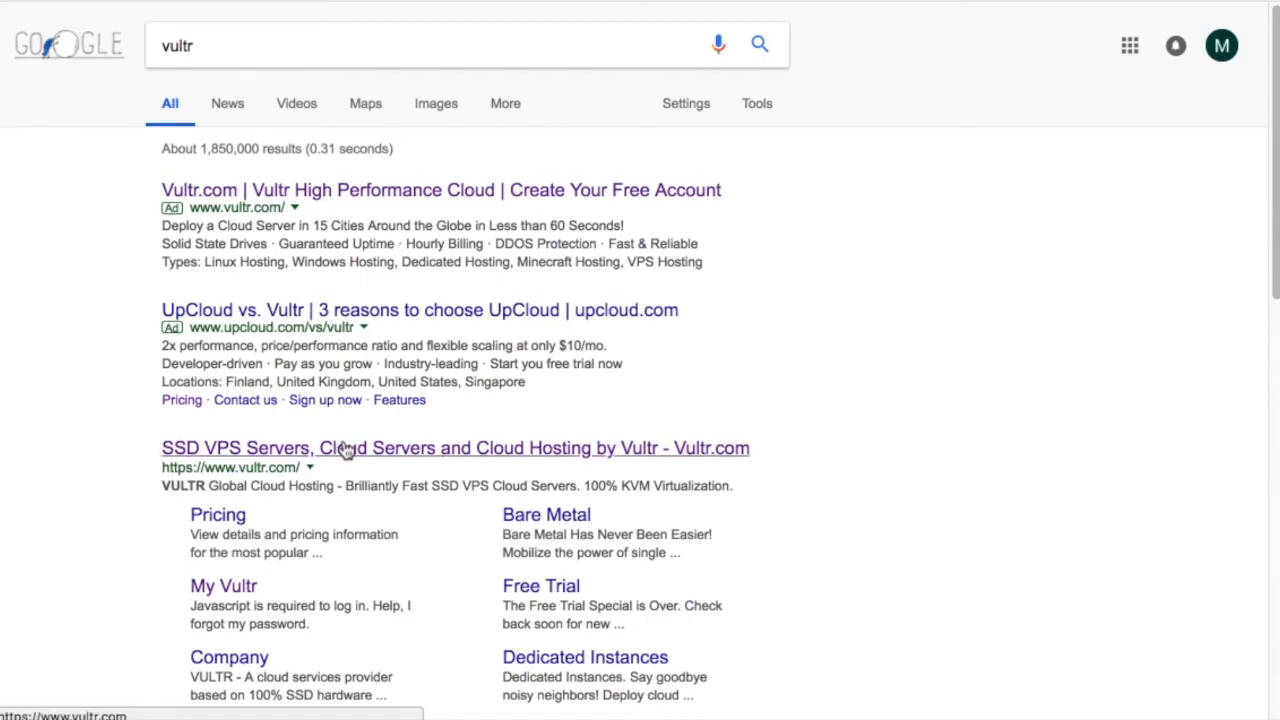
mouse_move(367, 461)
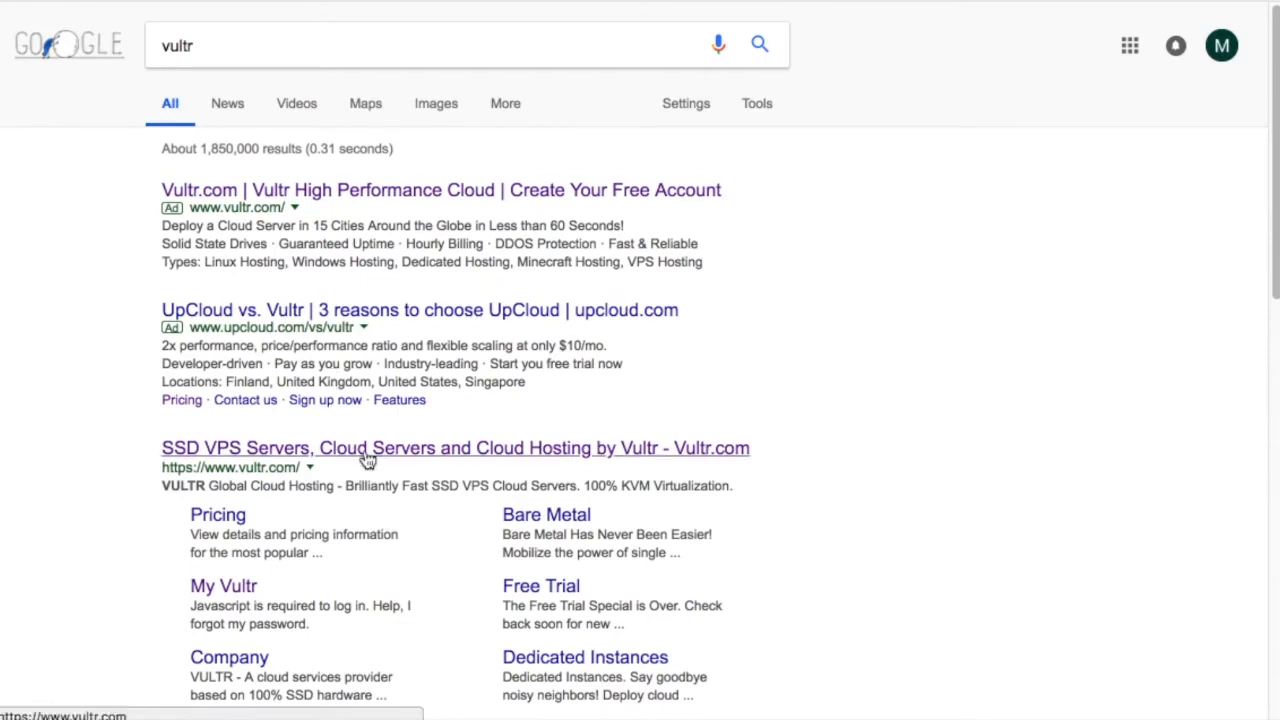
Go to the Vultr home page from the 'vultr' search results.
click(454, 447)
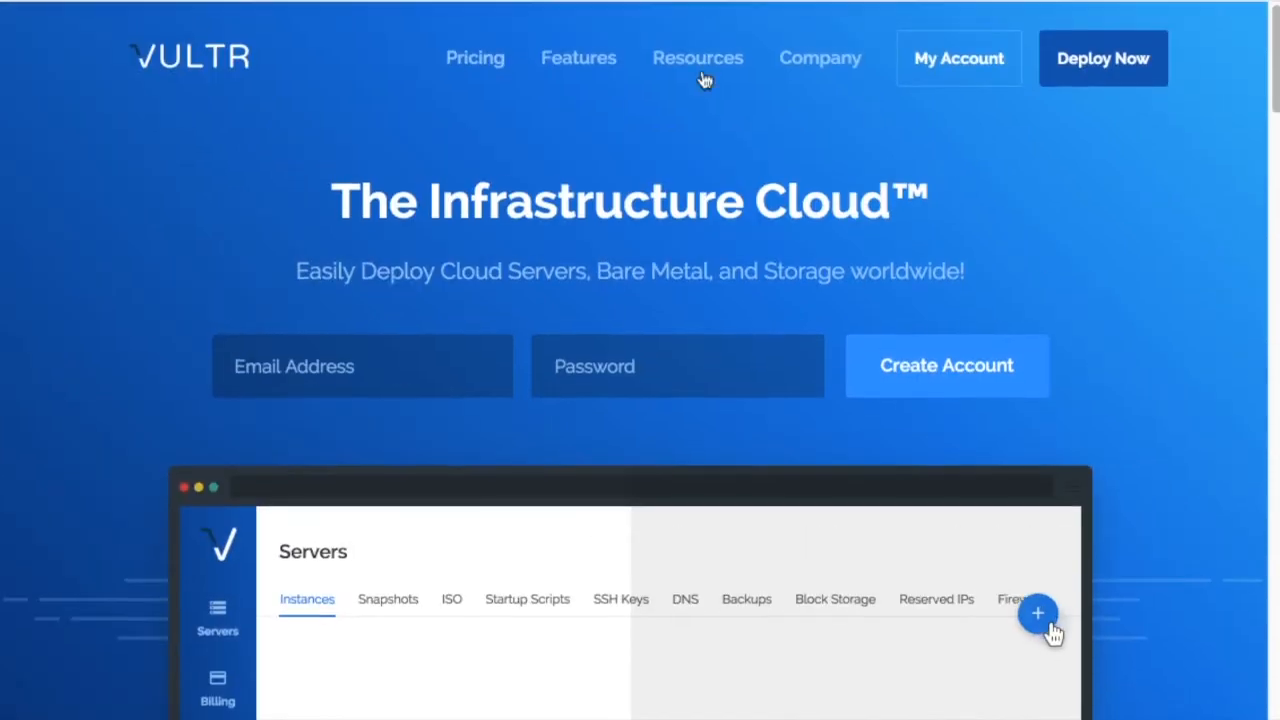
Review the Plans & Pricing page's monthly Cloud Compute plans from $2.50 to $320.
click(475, 57)
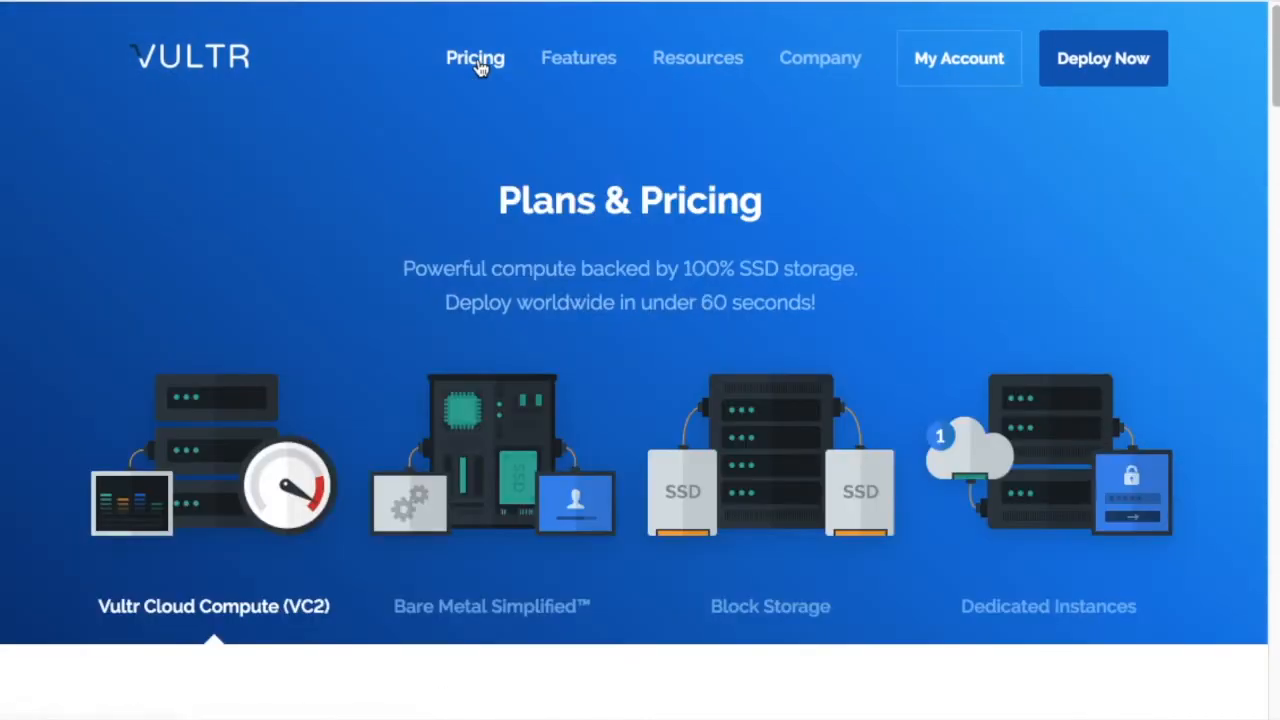
scroll(down, 3)
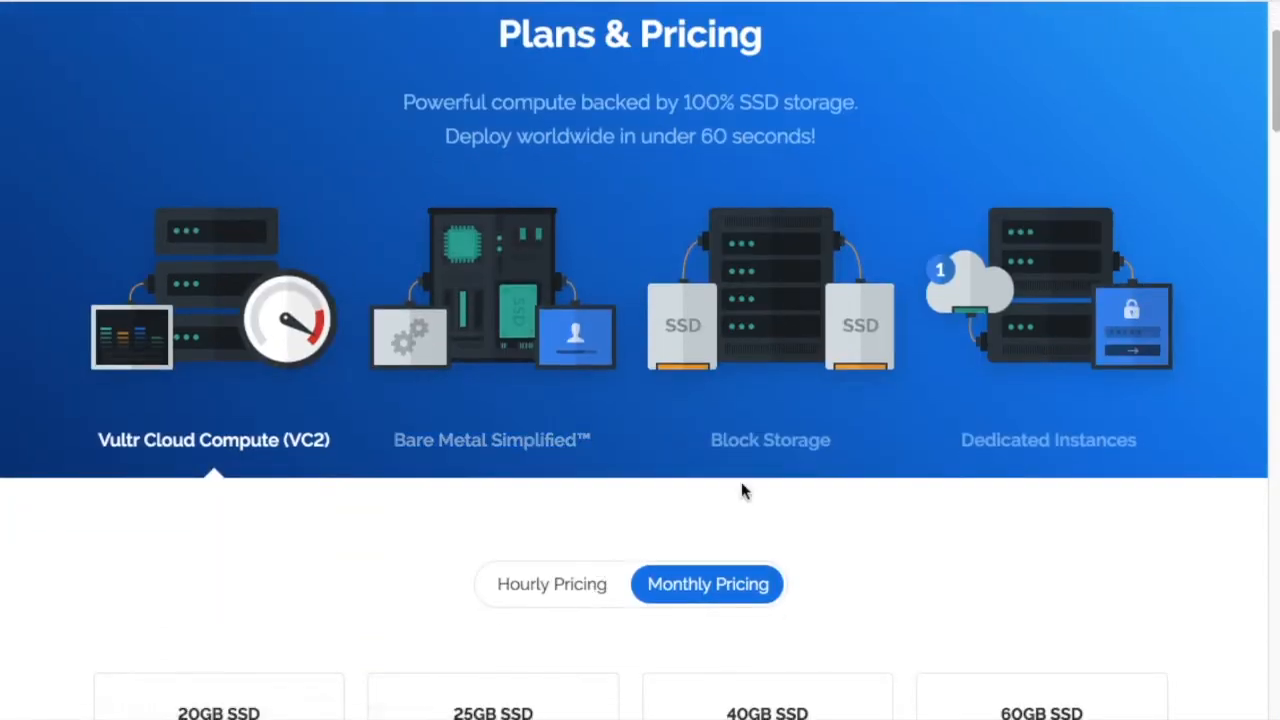
scroll(down, 3)
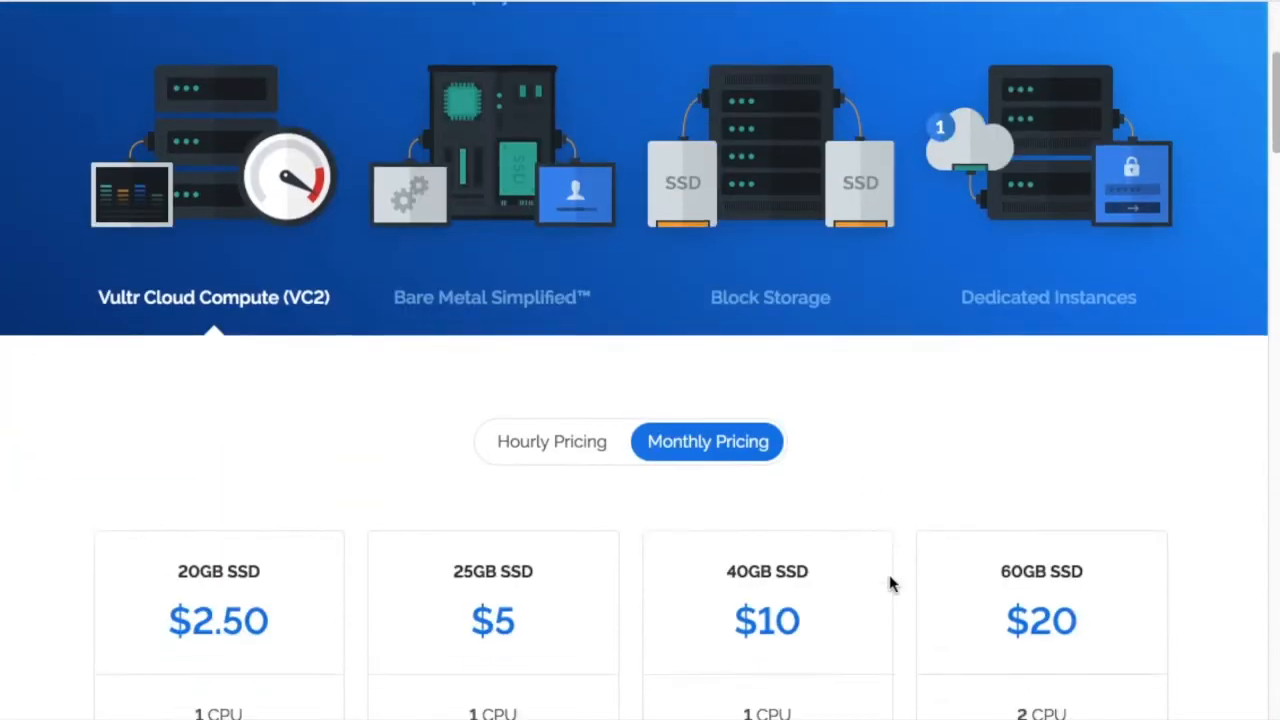
scroll(down, 3)
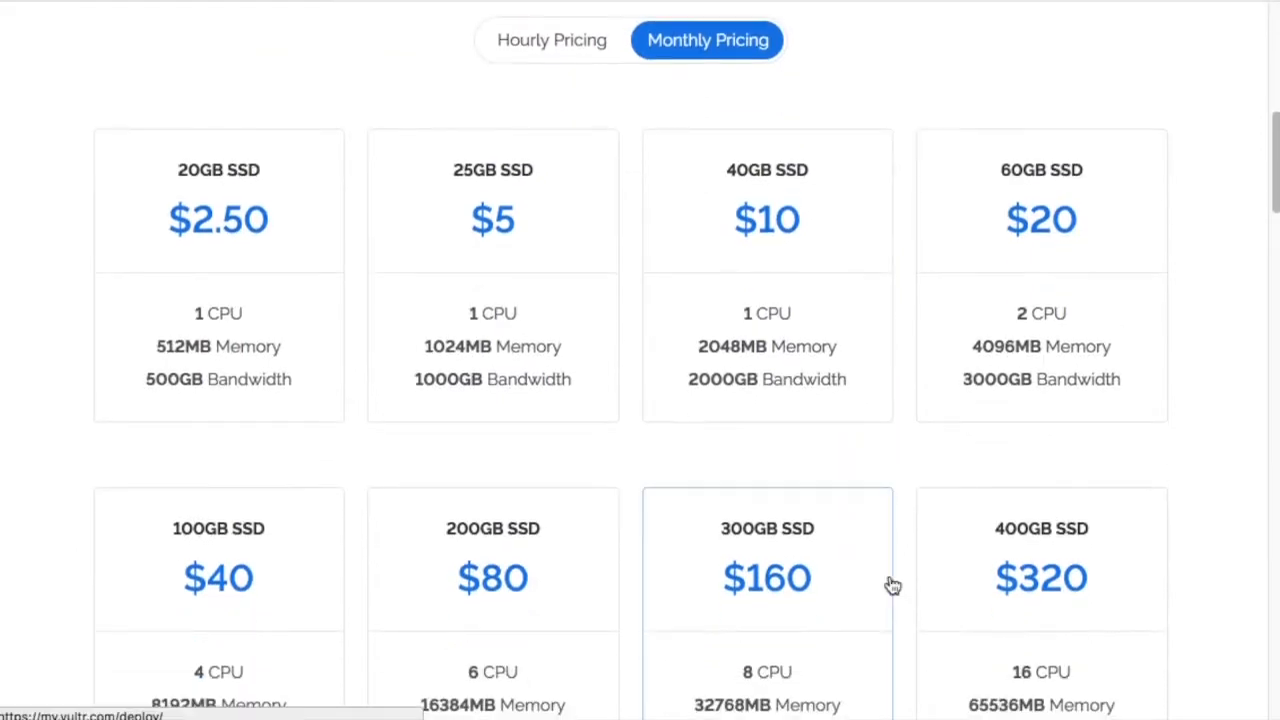
scroll(down, 3)
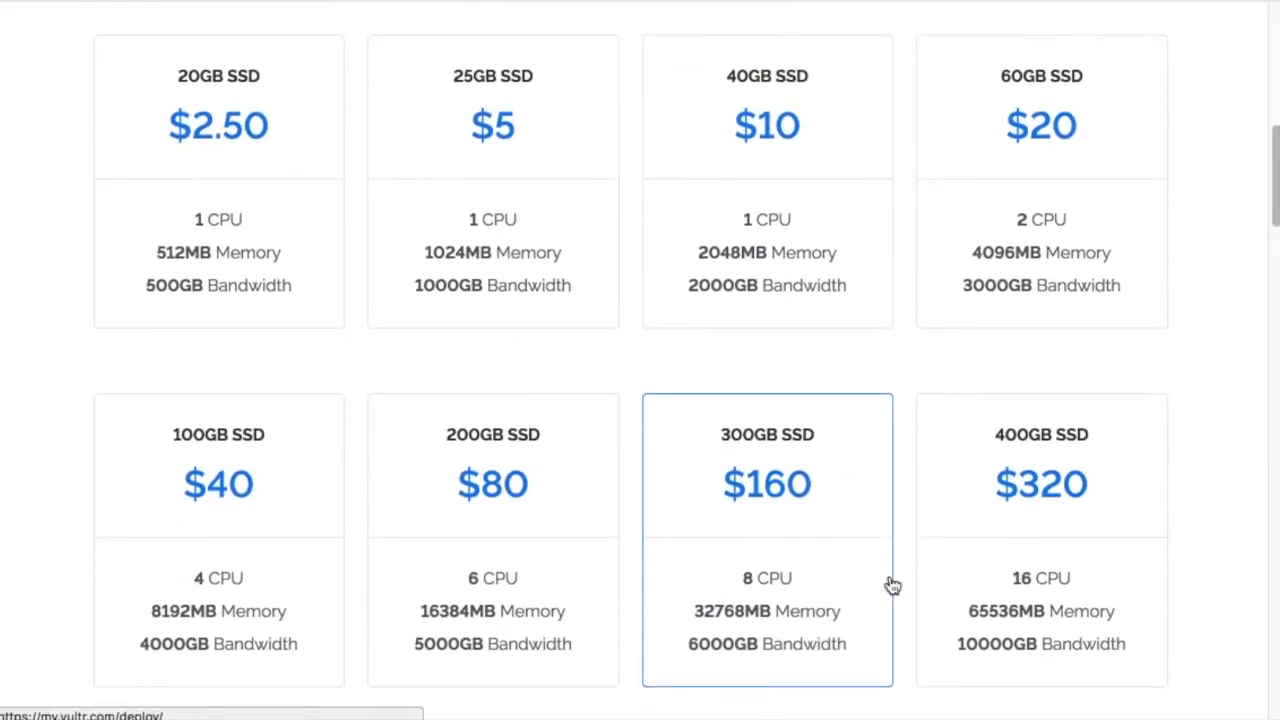
mouse_move(810, 373)
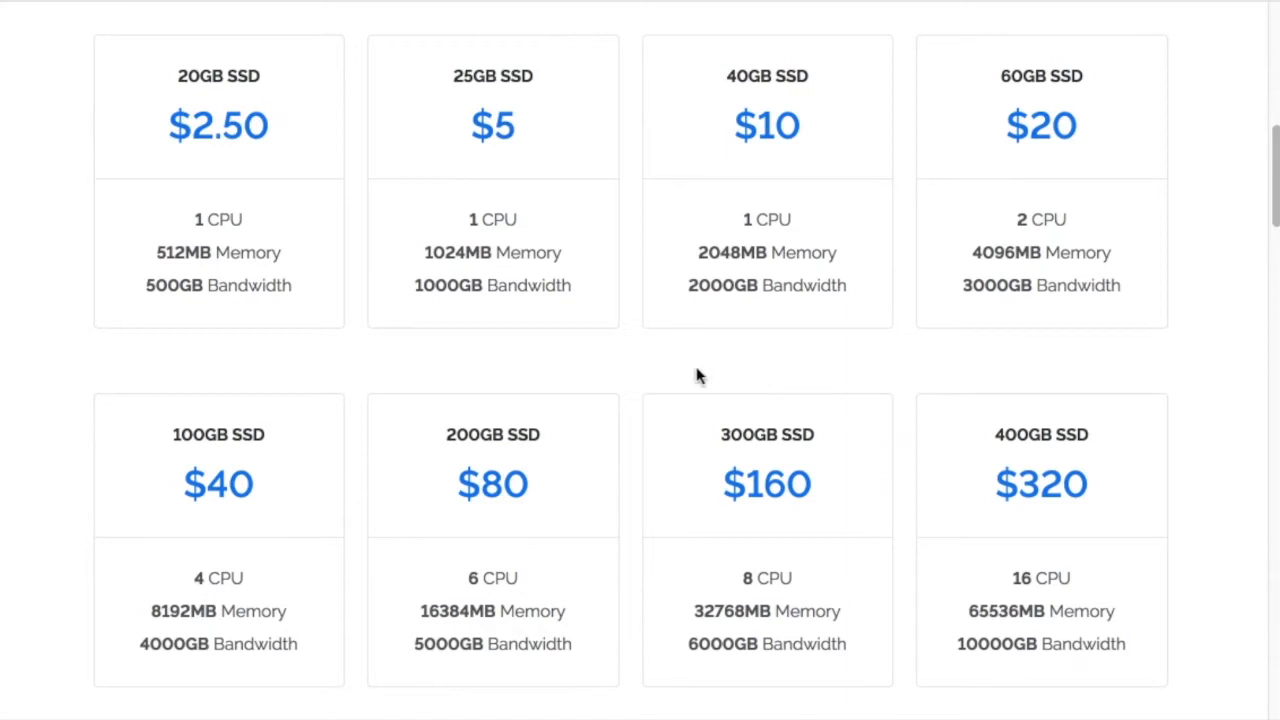
mouse_move(1080, 365)
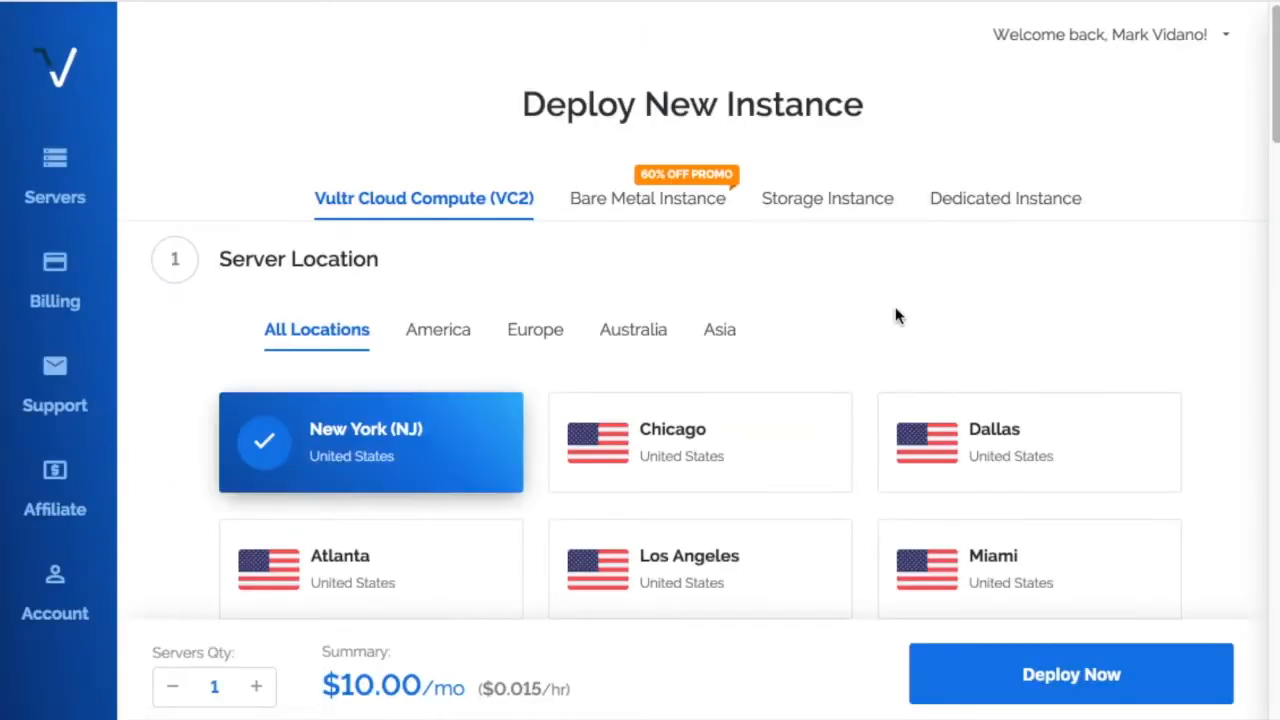
Choose Singapore as the location and Windows 2012 R2 x64 as the OS, totalling $26.00/mo.
scroll(down, 3)
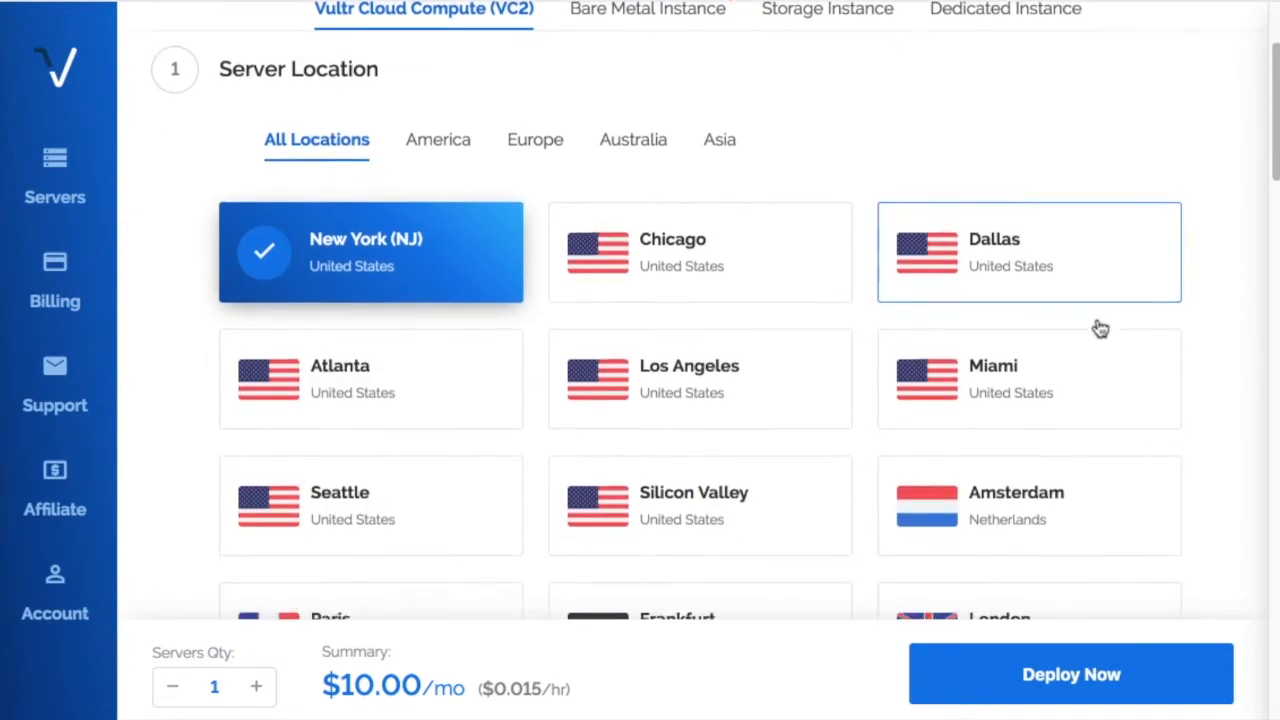
scroll(down, 3)
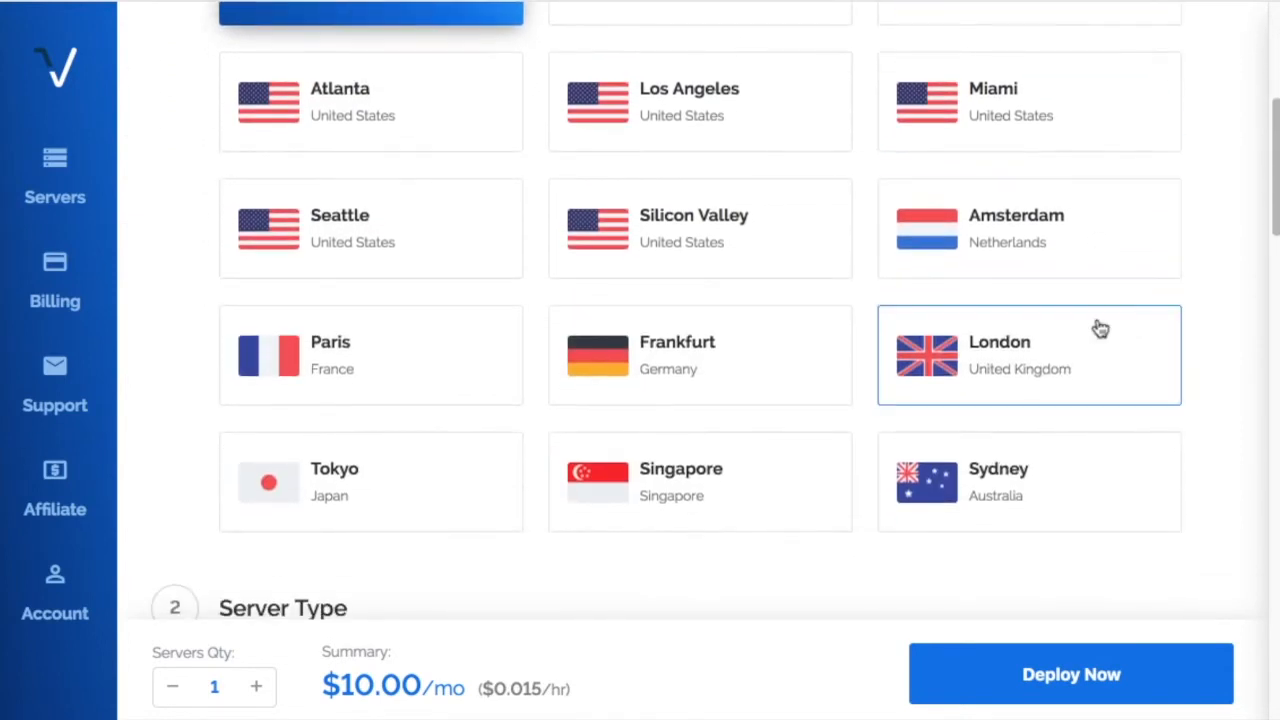
click(699, 481)
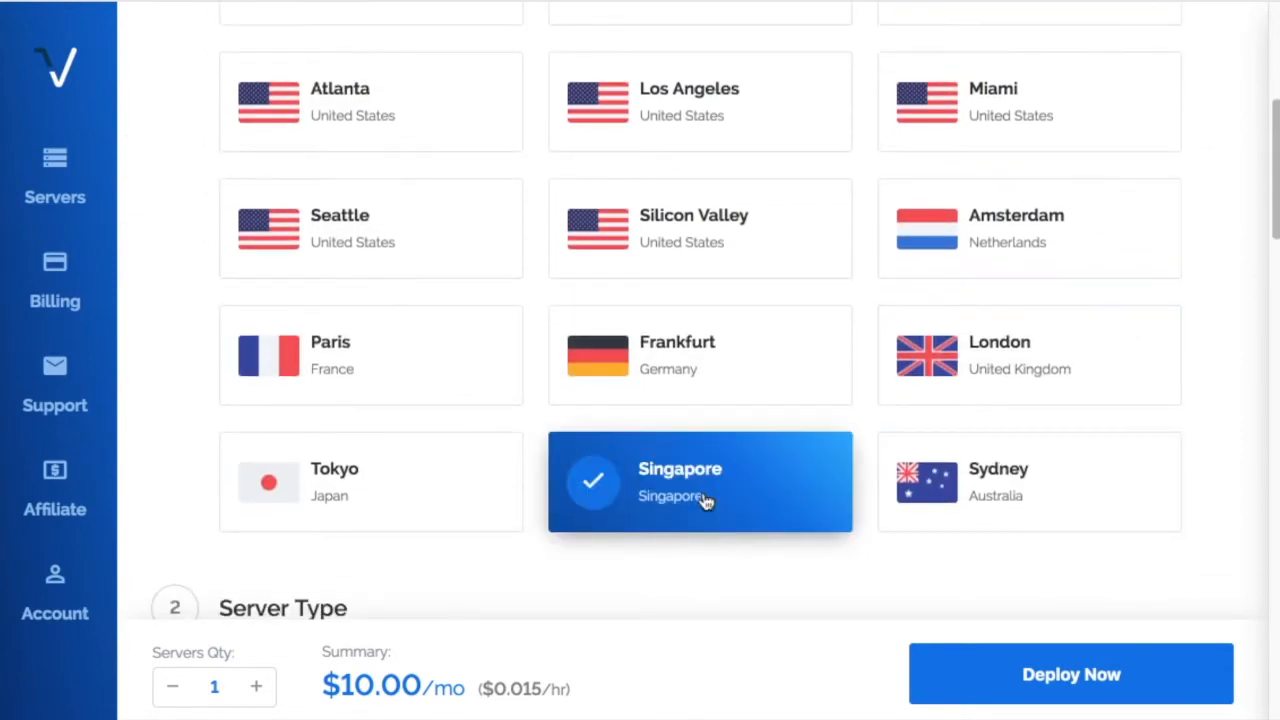
scroll(down, 3)
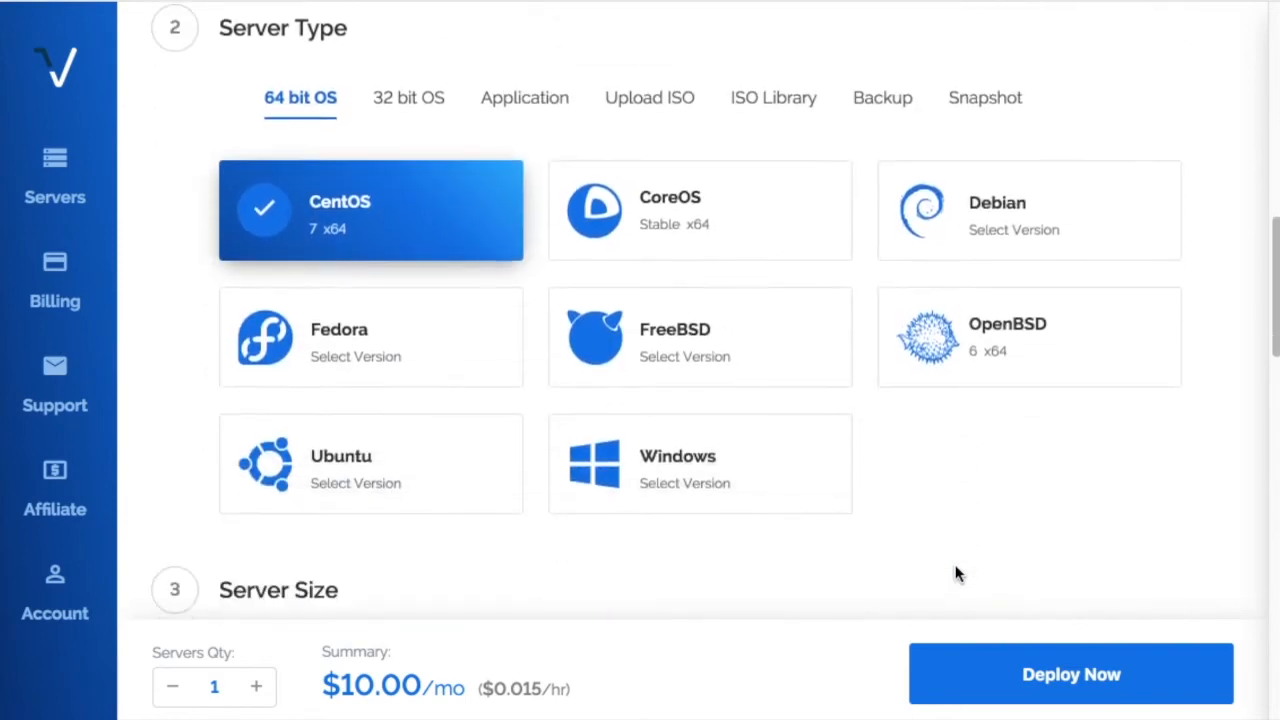
click(678, 455)
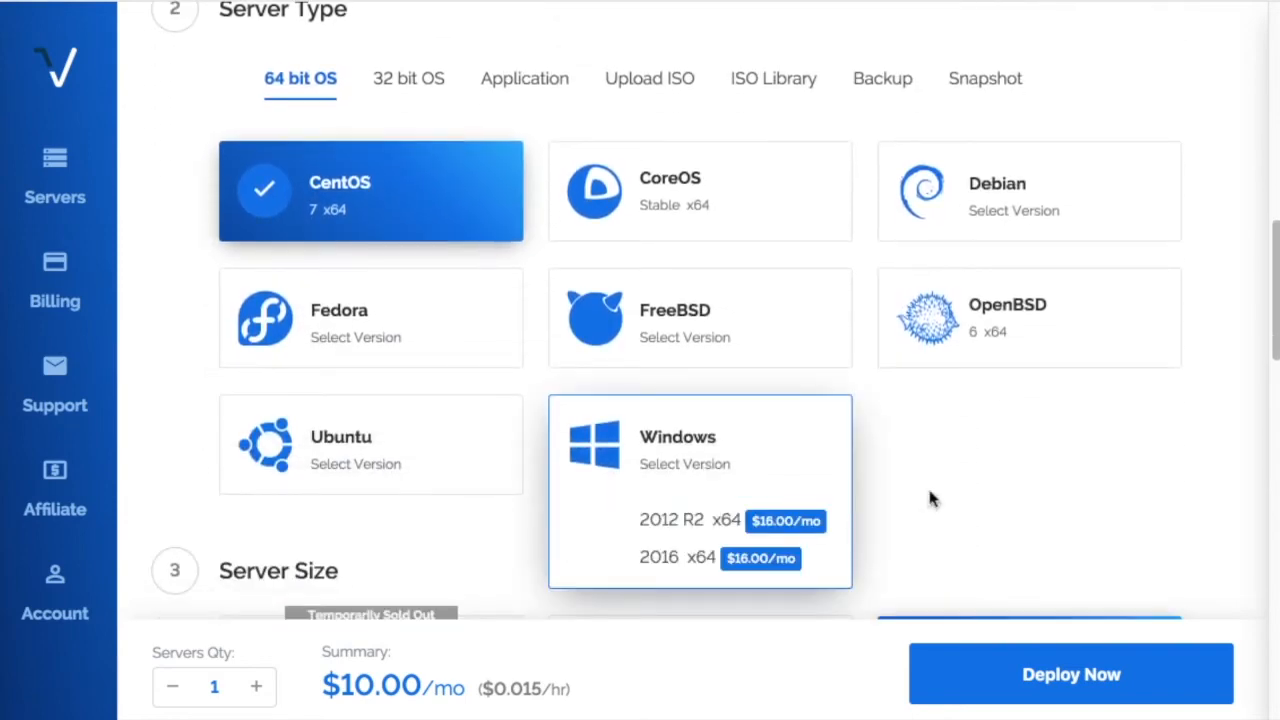
mouse_move(883, 580)
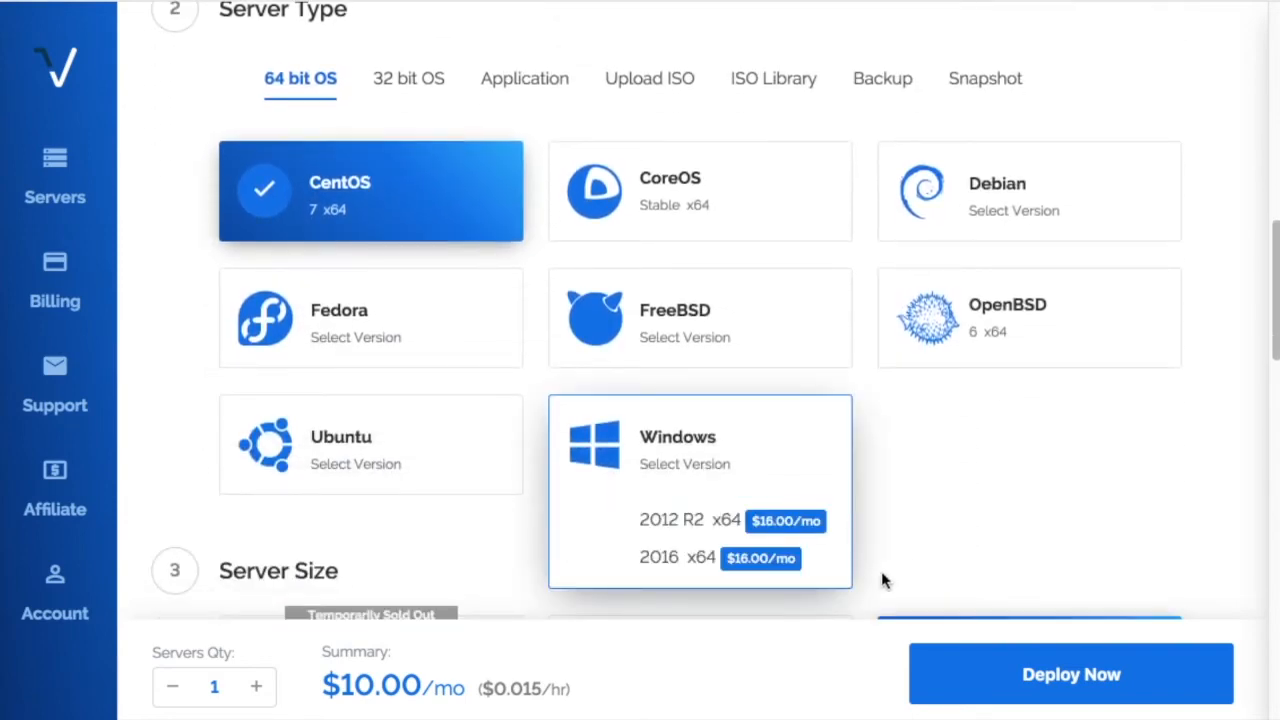
click(689, 520)
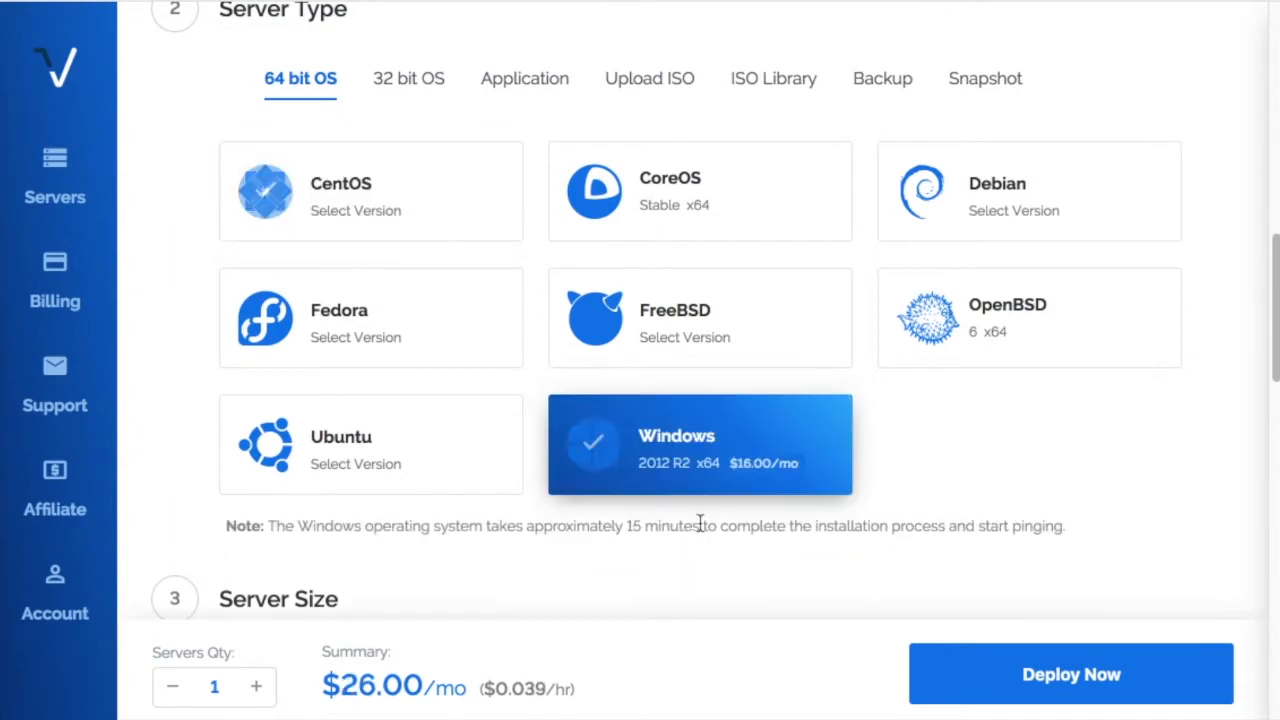
Scroll through the 40 GB SSD $10/mo size, additional features, startup script and hostname options.
scroll(down, 3)
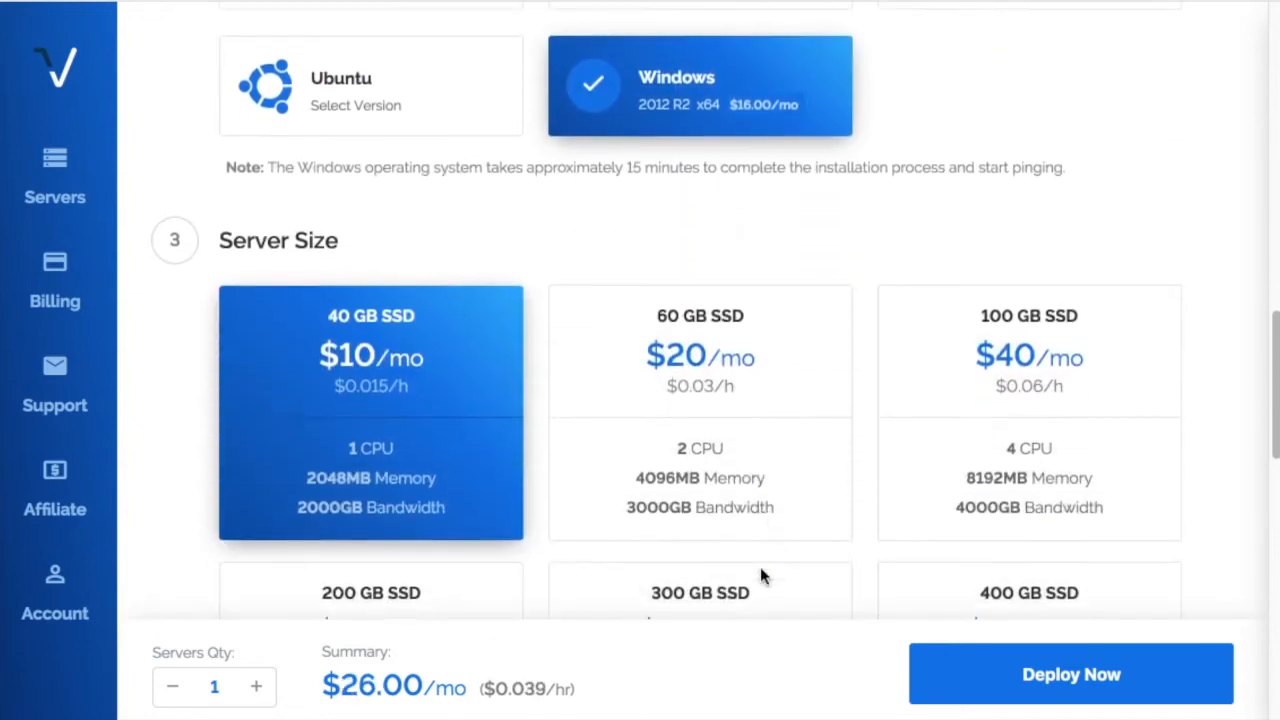
scroll(down, 3)
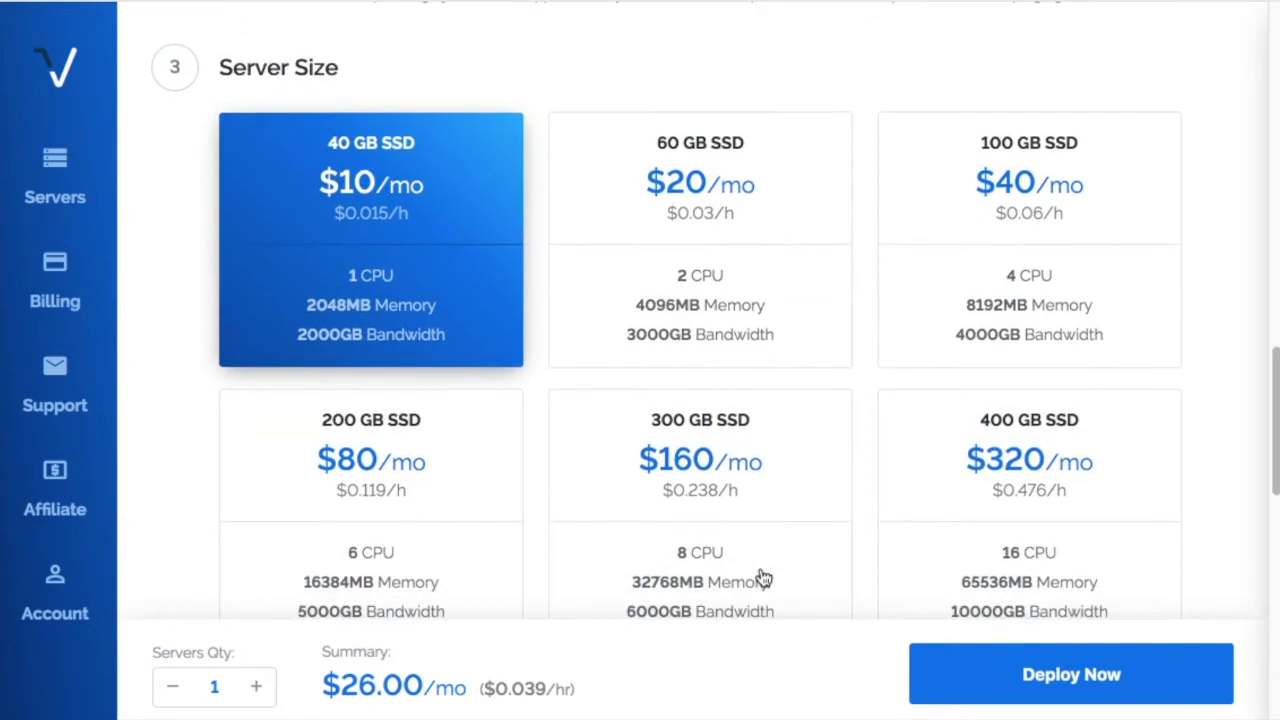
scroll(down, 3)
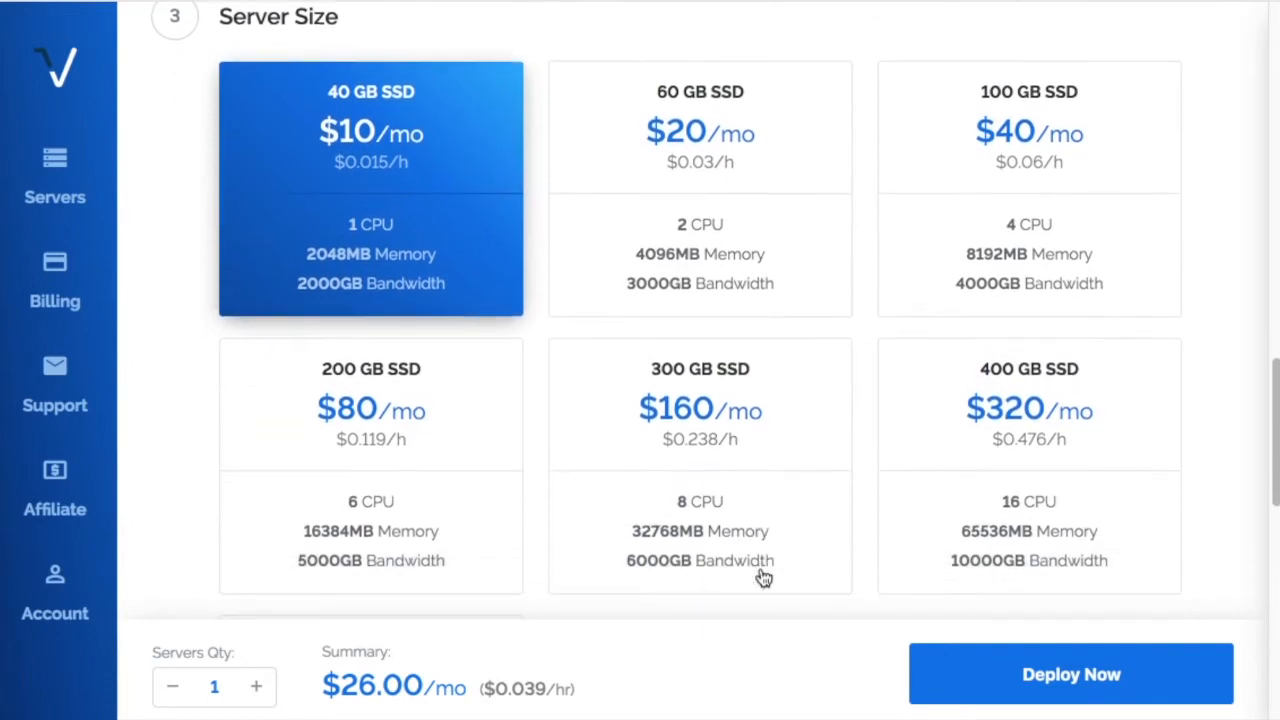
mouse_move(1080, 502)
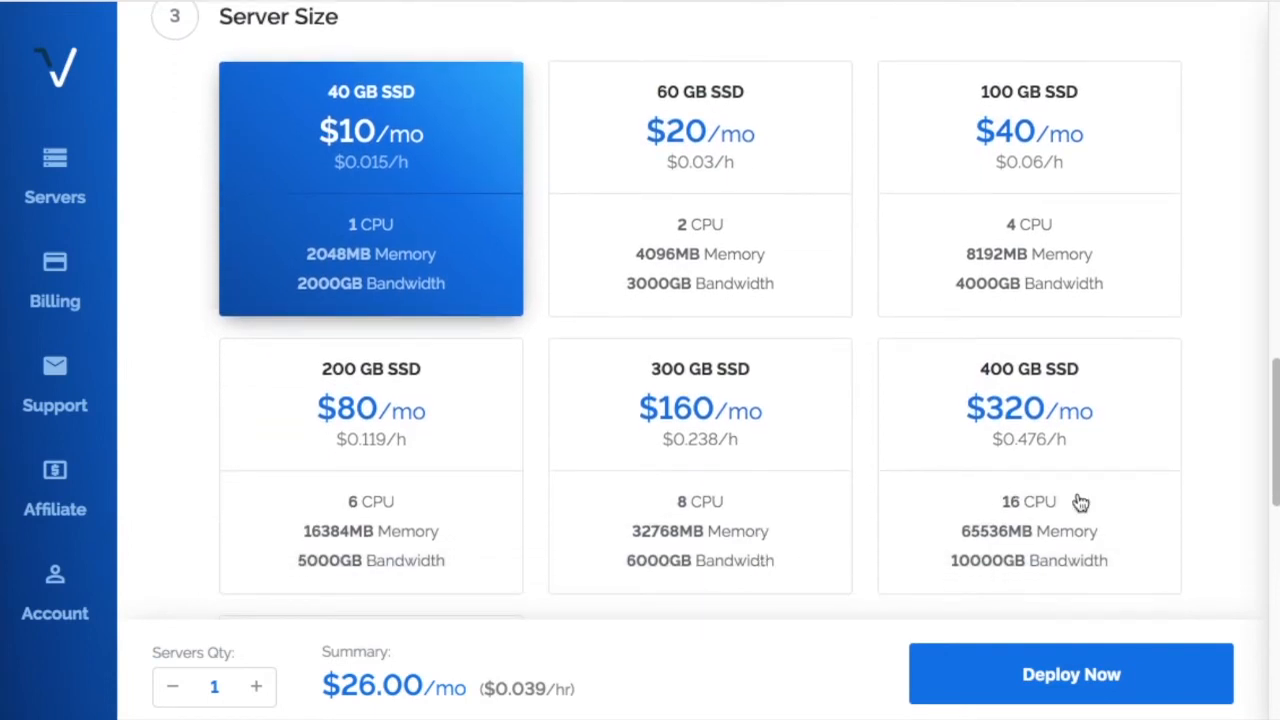
scroll(down, 3)
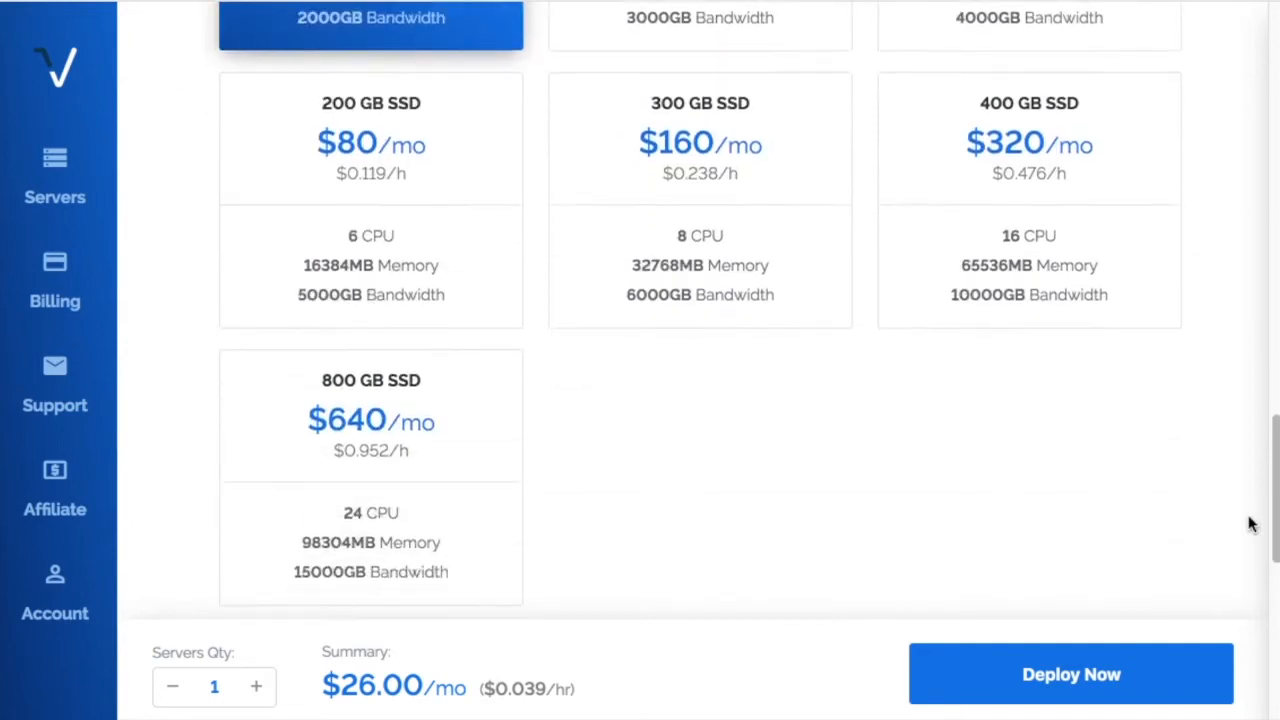
scroll(down, 3)
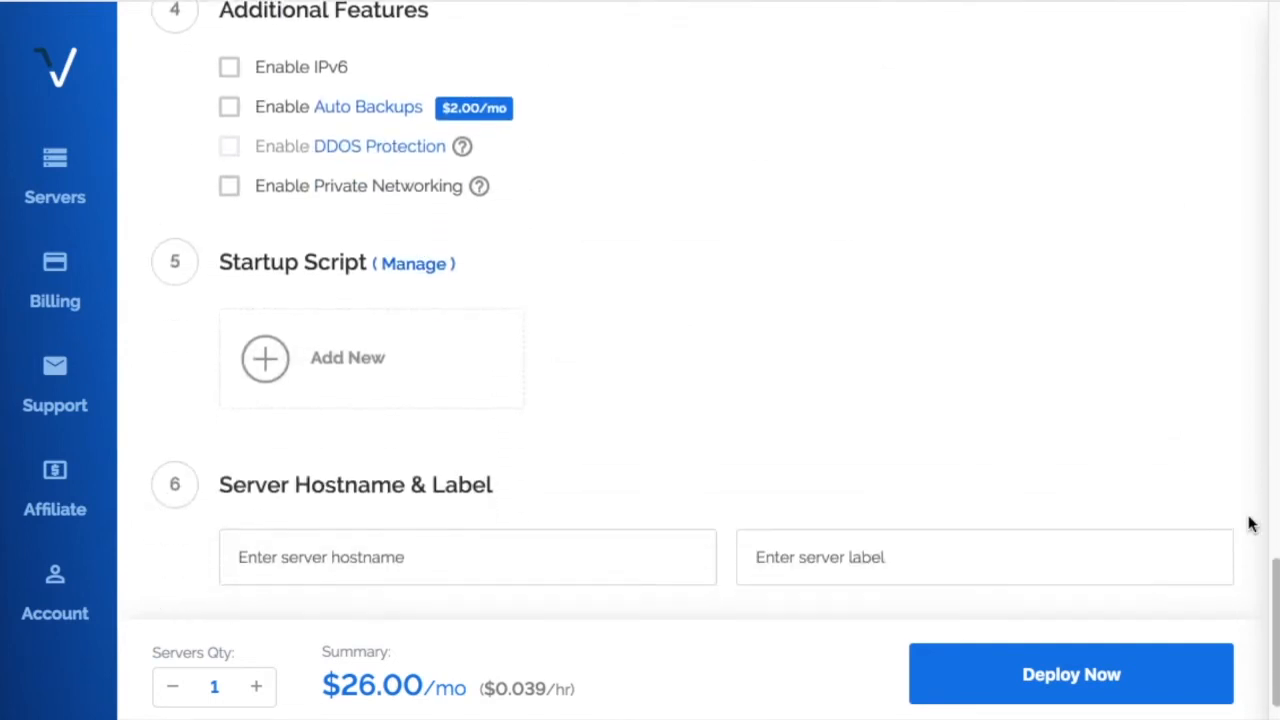
scroll(down, 3)
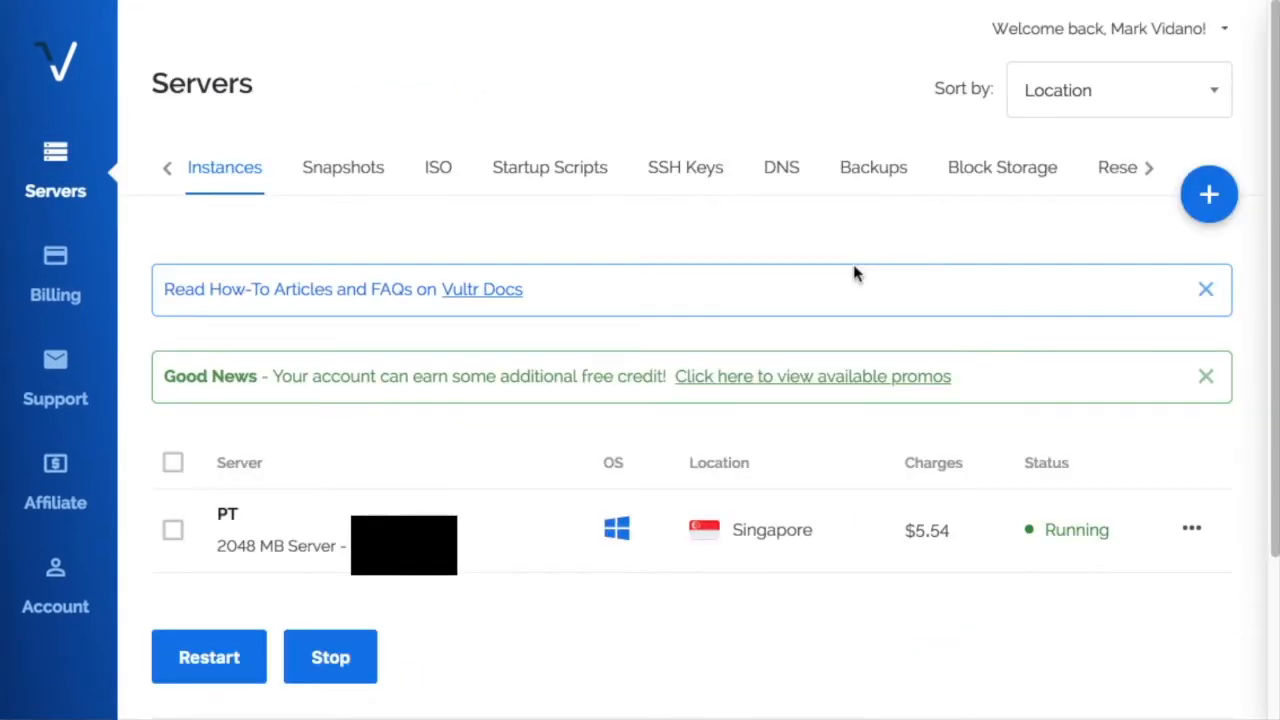
mouse_move(590, 573)
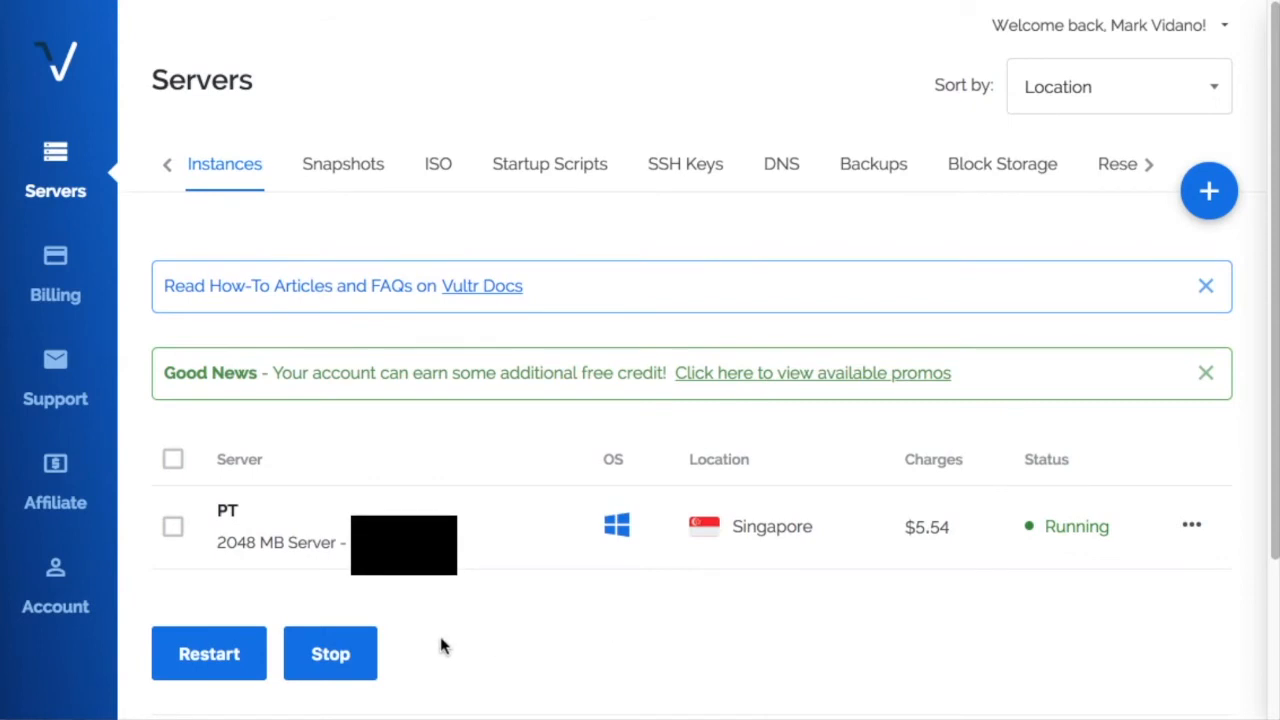
mouse_move(55, 485)
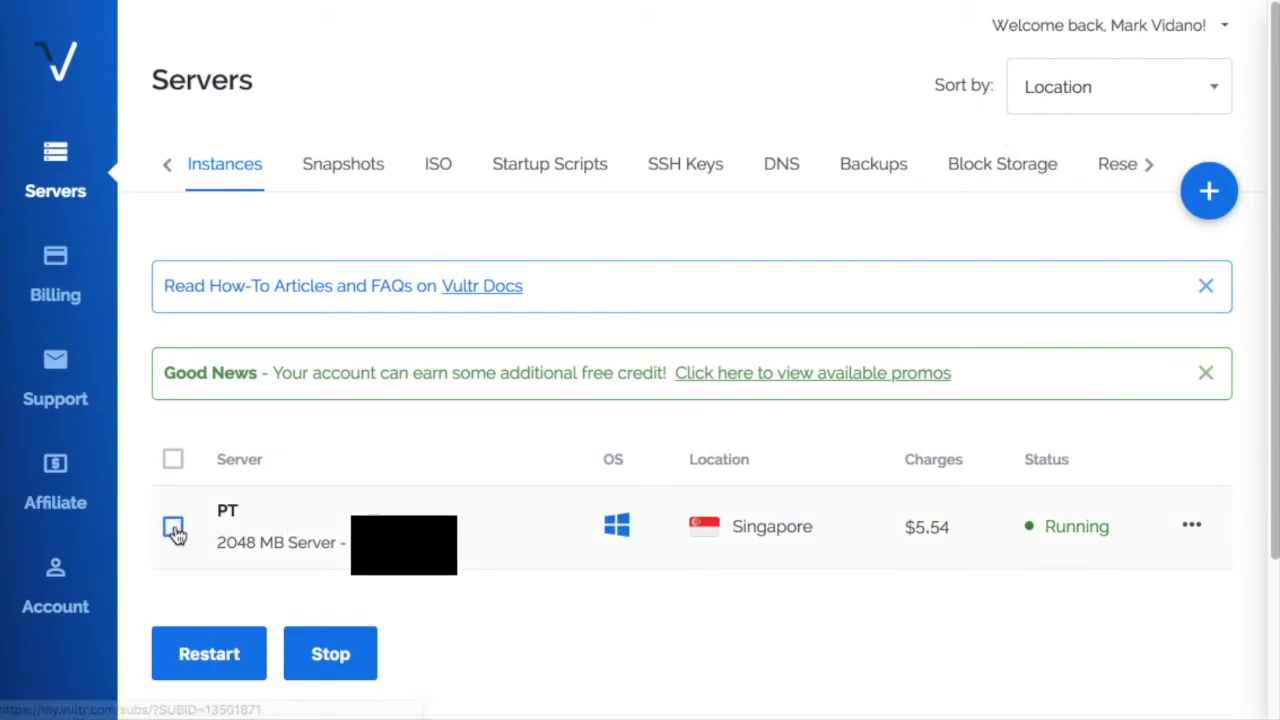
Open the details of the PT Windows server running in Singapore.
click(227, 510)
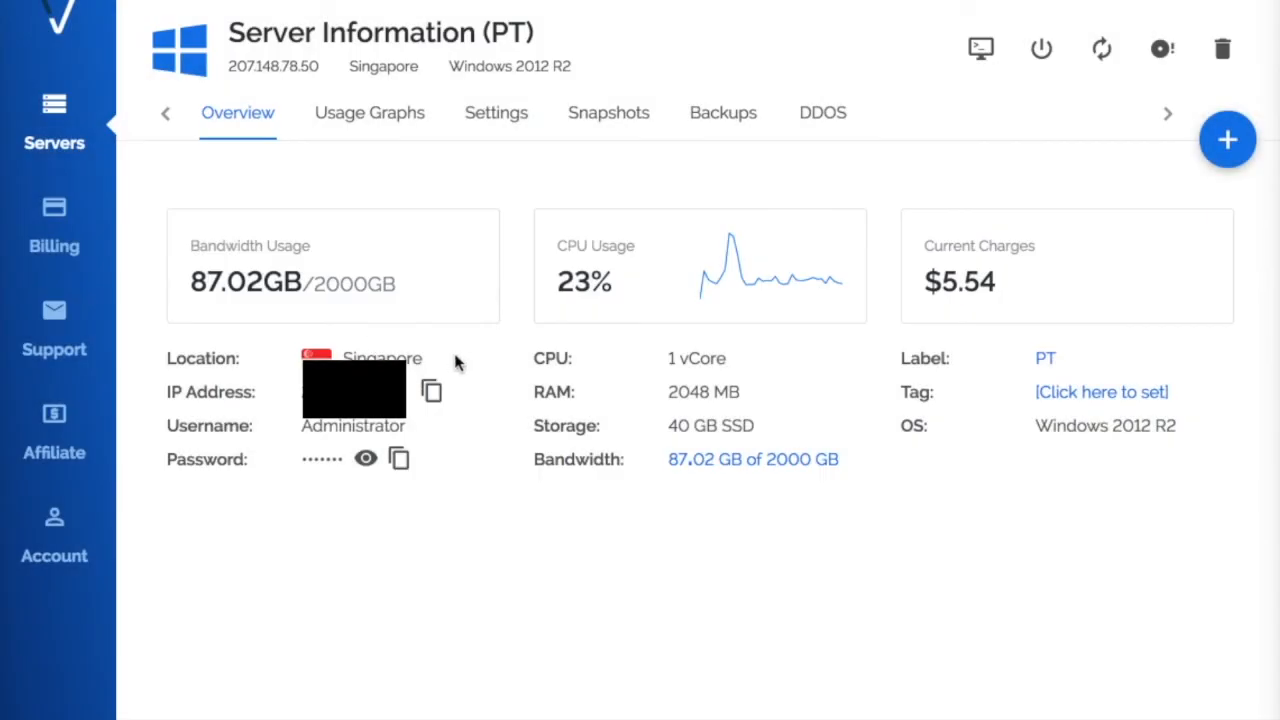
mouse_move(435, 443)
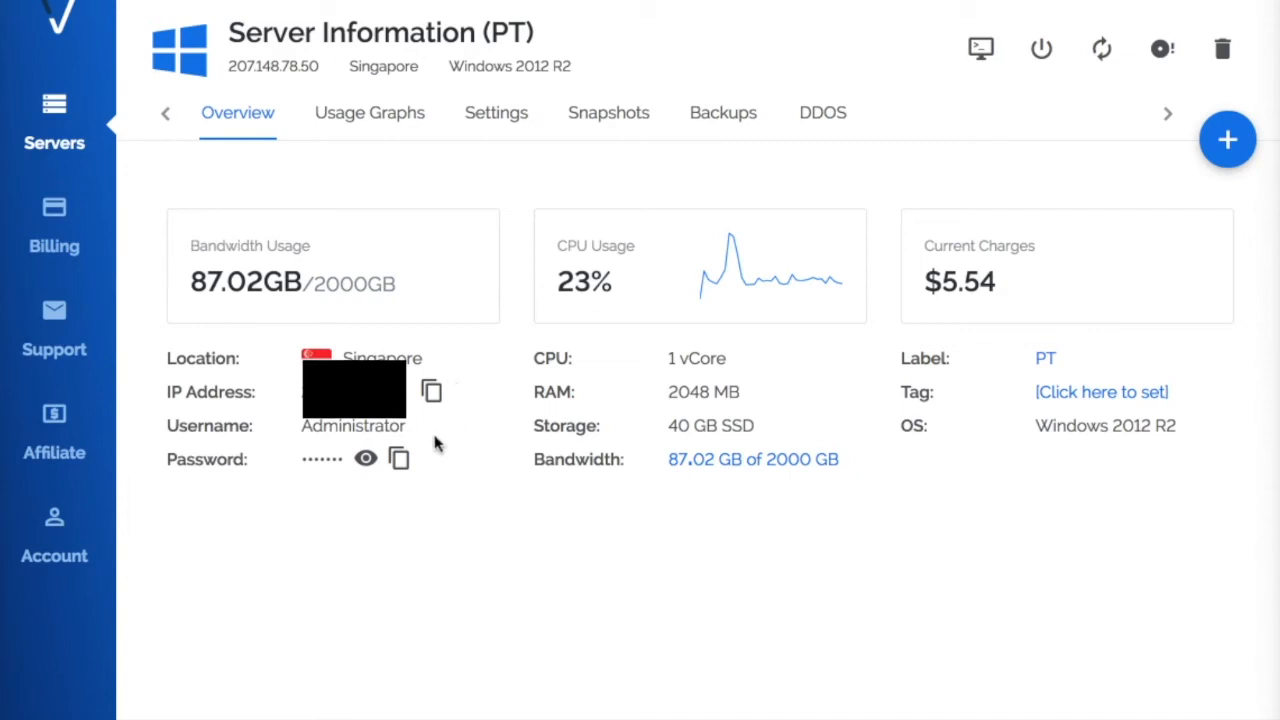
mouse_move(475, 490)
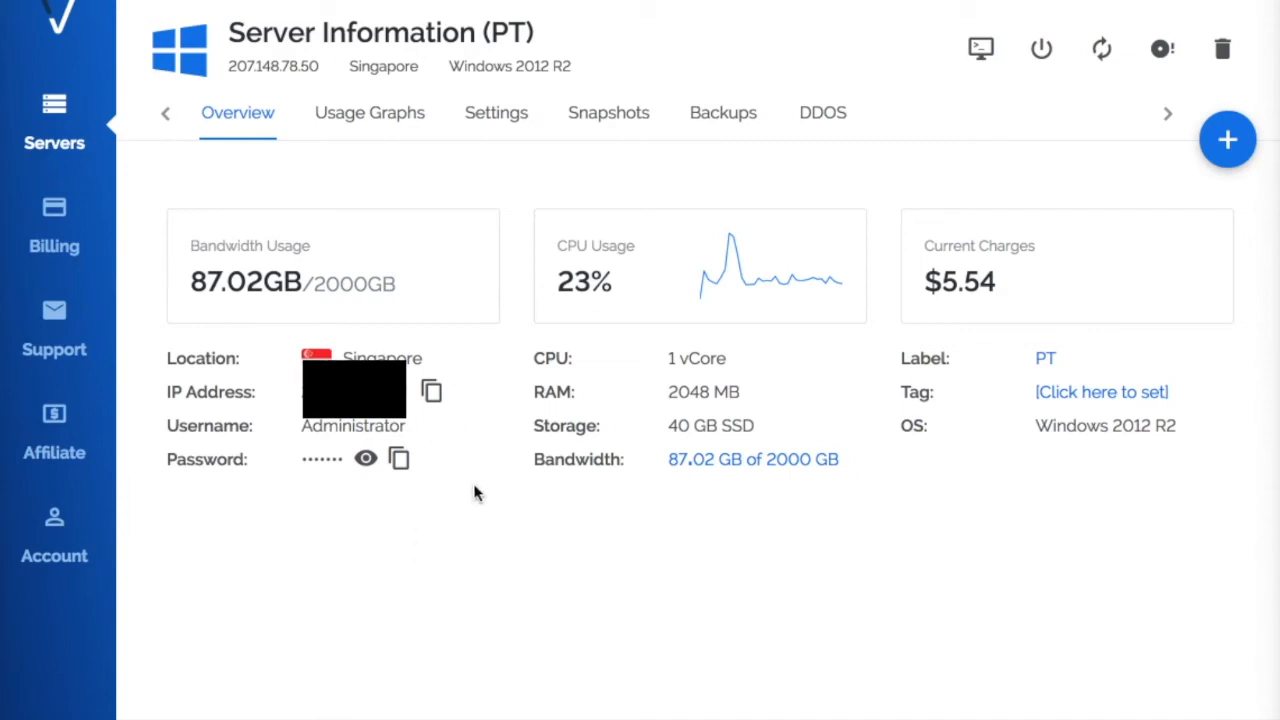
mouse_move(365, 458)
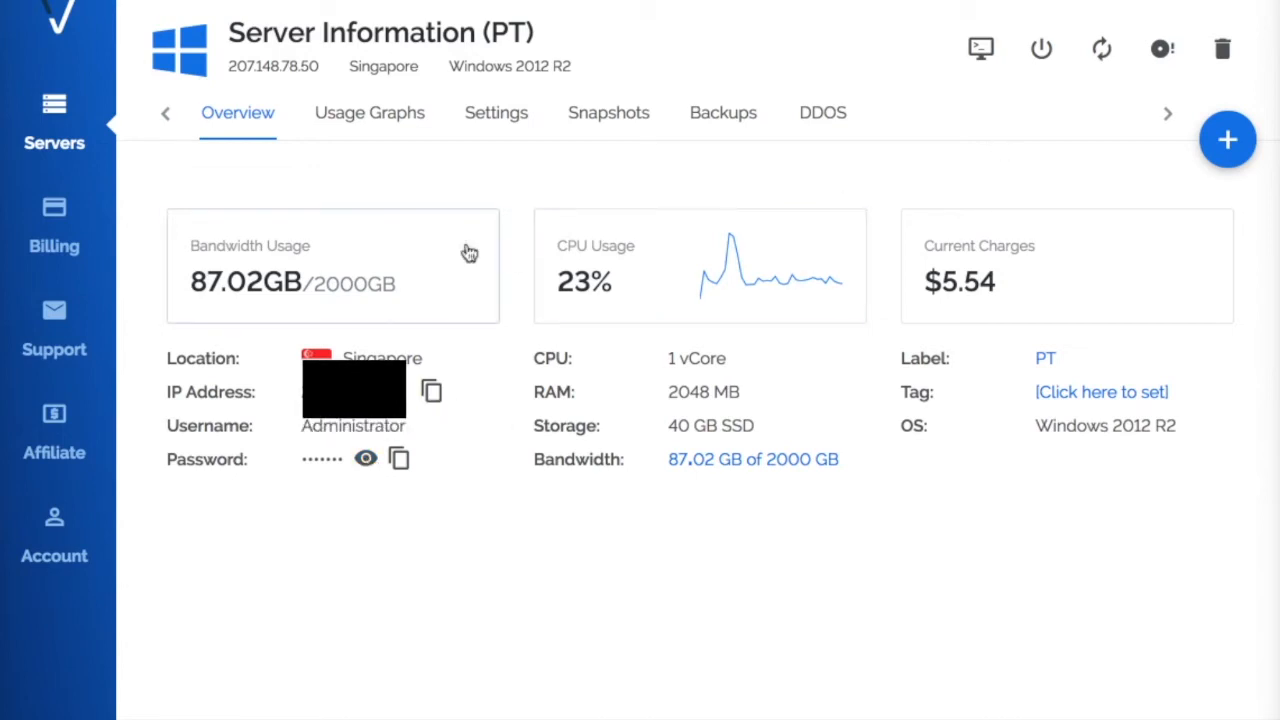
mouse_move(895, 287)
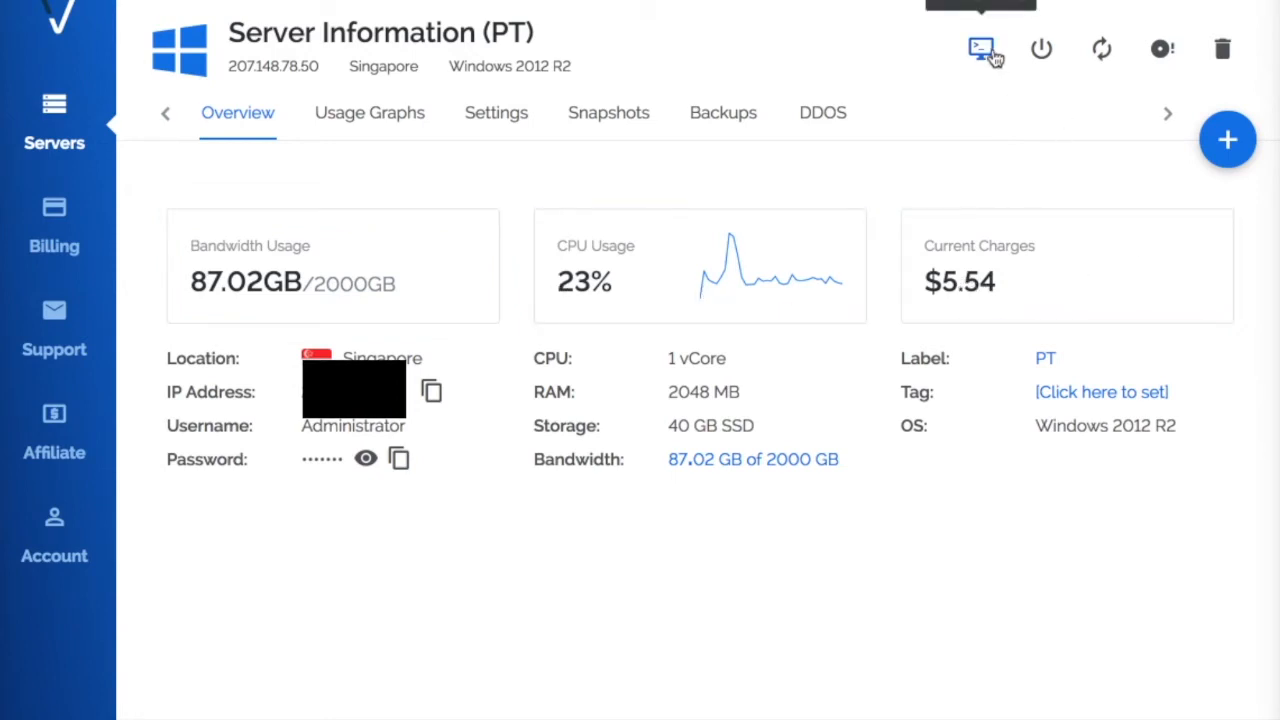
mouse_move(985, 50)
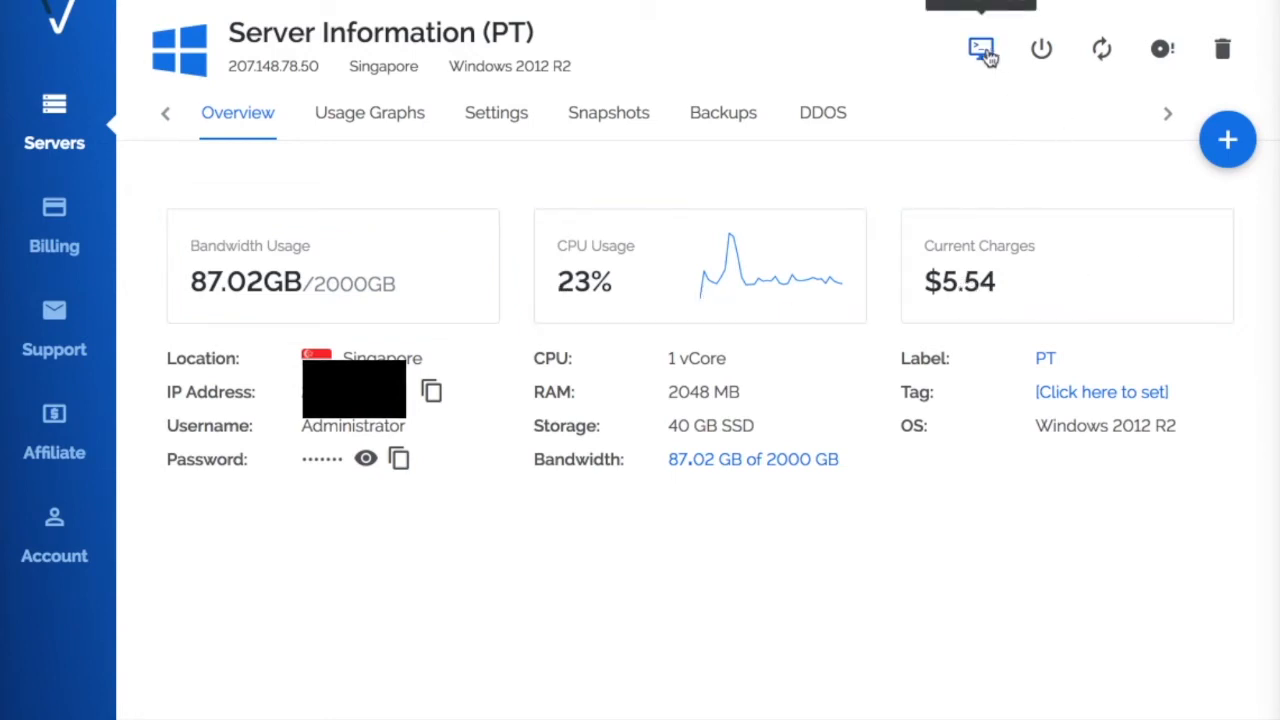
Launch the PT server's web console from its Overview page.
click(981, 48)
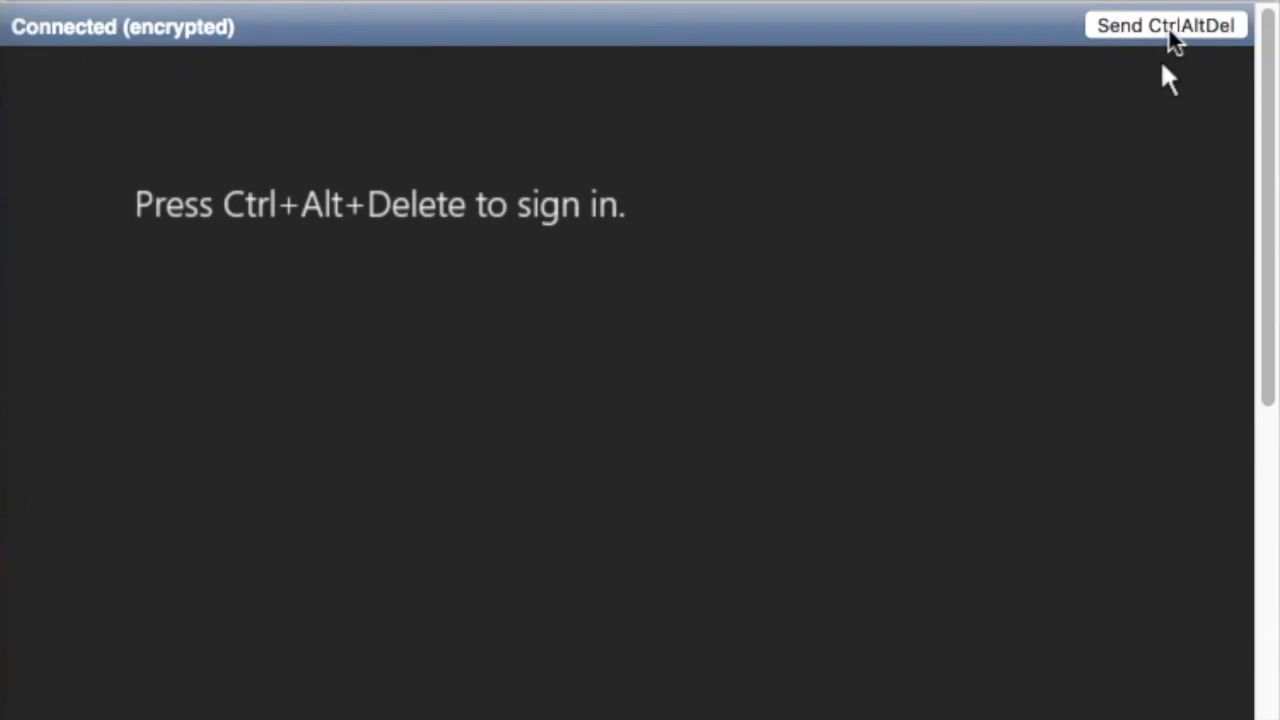
Send Ctrl+Alt+Del and sign in to the Windows server as Administrator.
click(1165, 25)
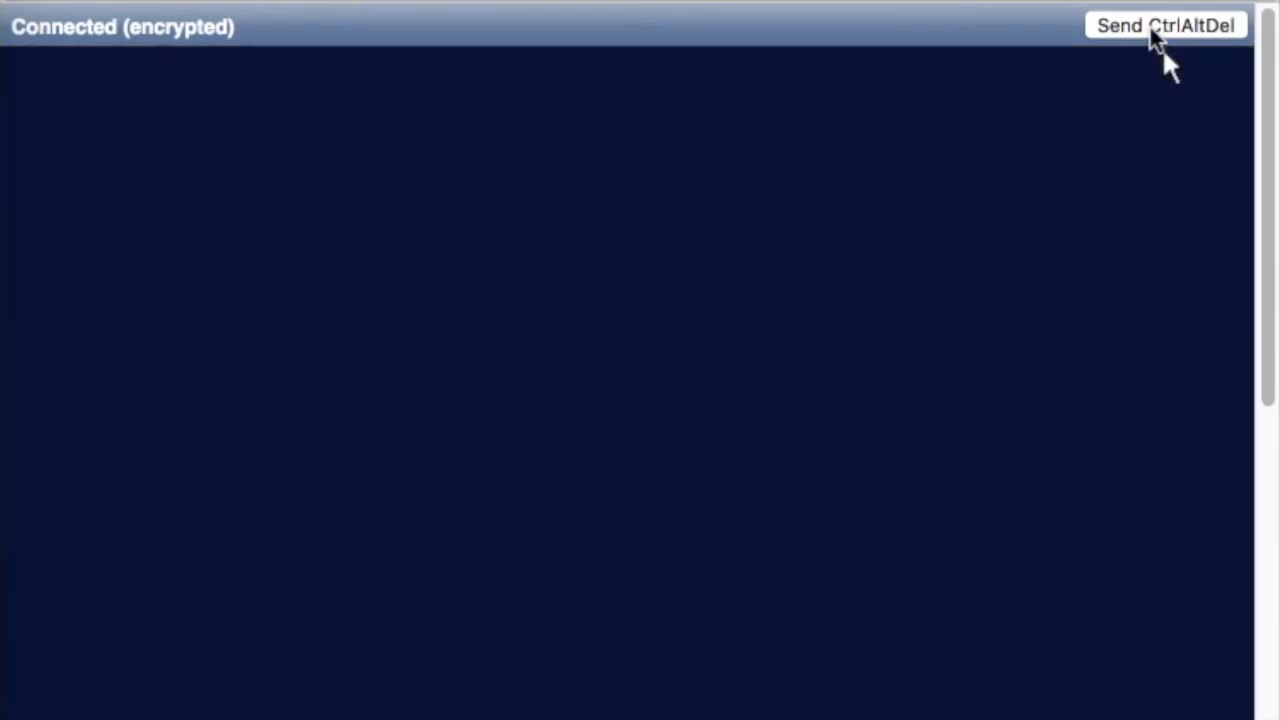
click(1165, 25)
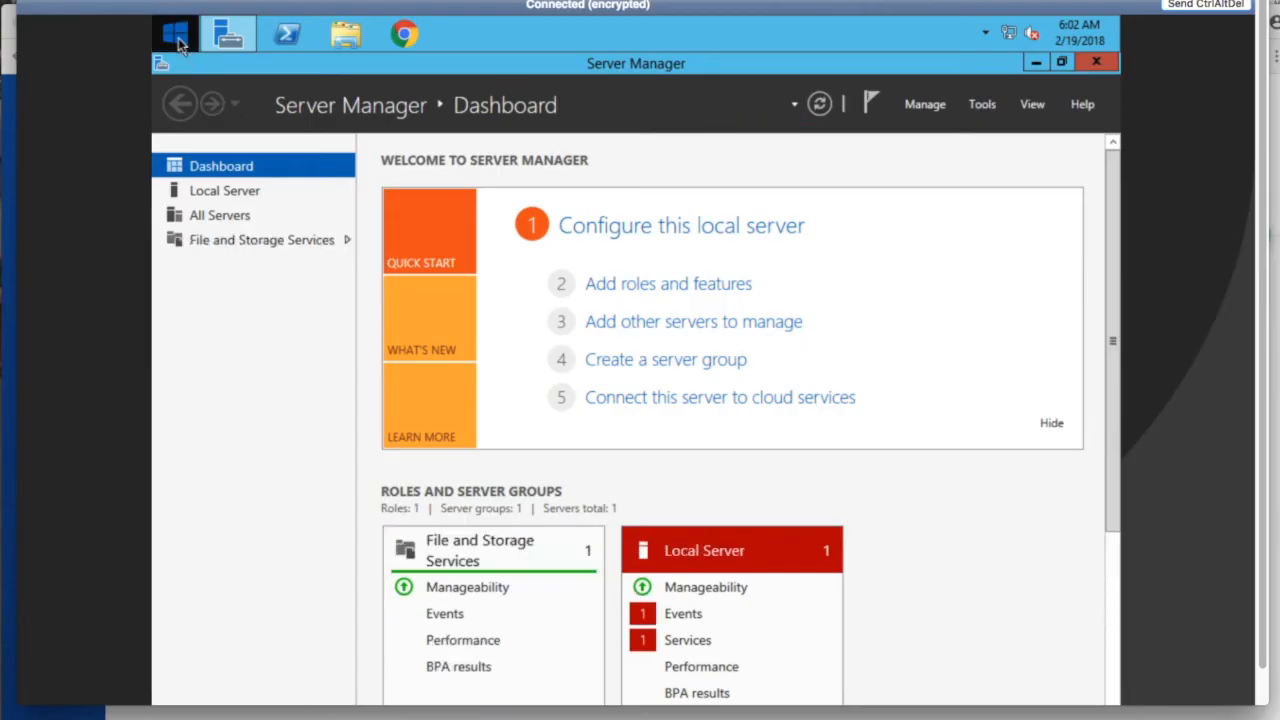
Bring up the Start screen over the Server Manager dashboard.
click(175, 33)
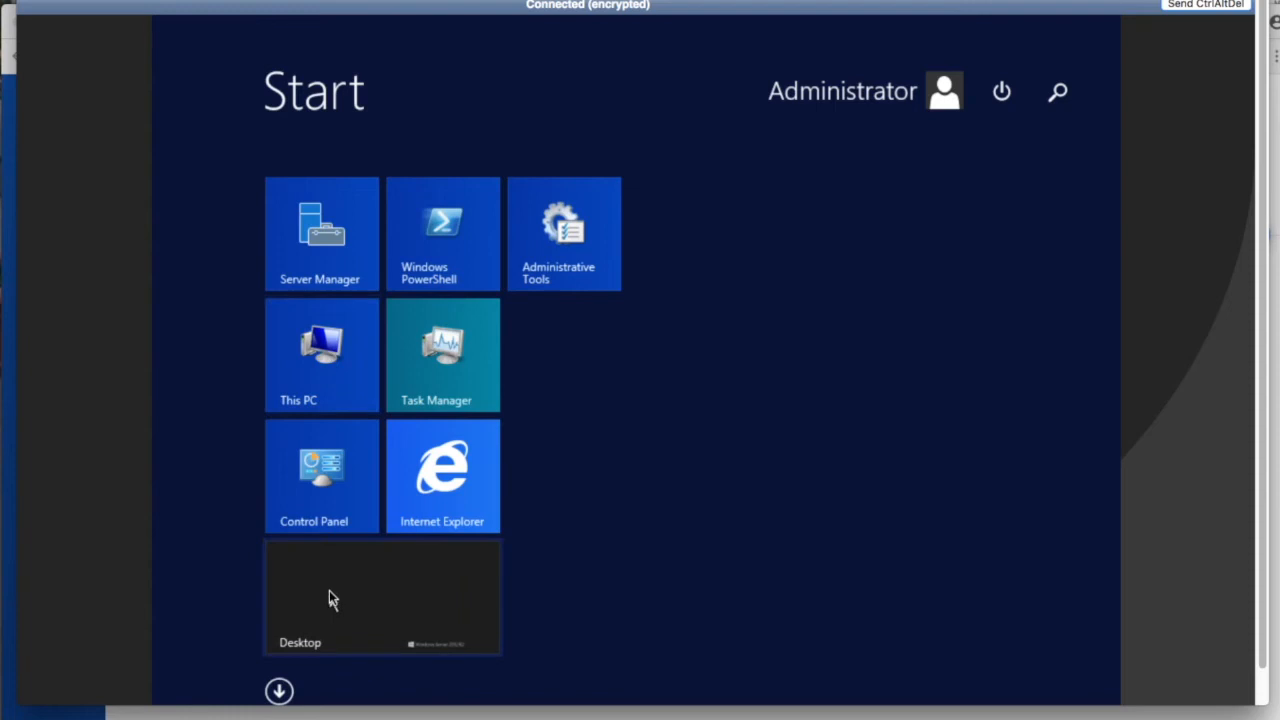
mouse_move(335, 475)
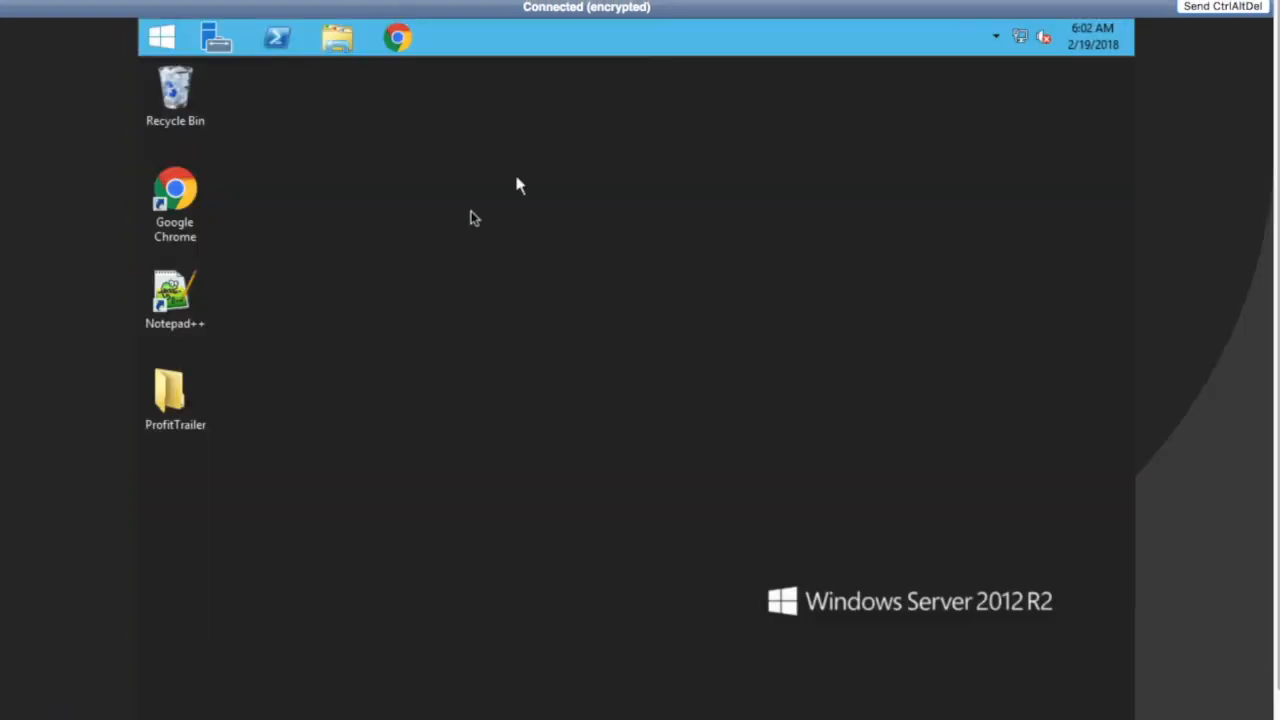
Reach the desktop via the Desktop tile, then reopen the Start screen.
click(175, 399)
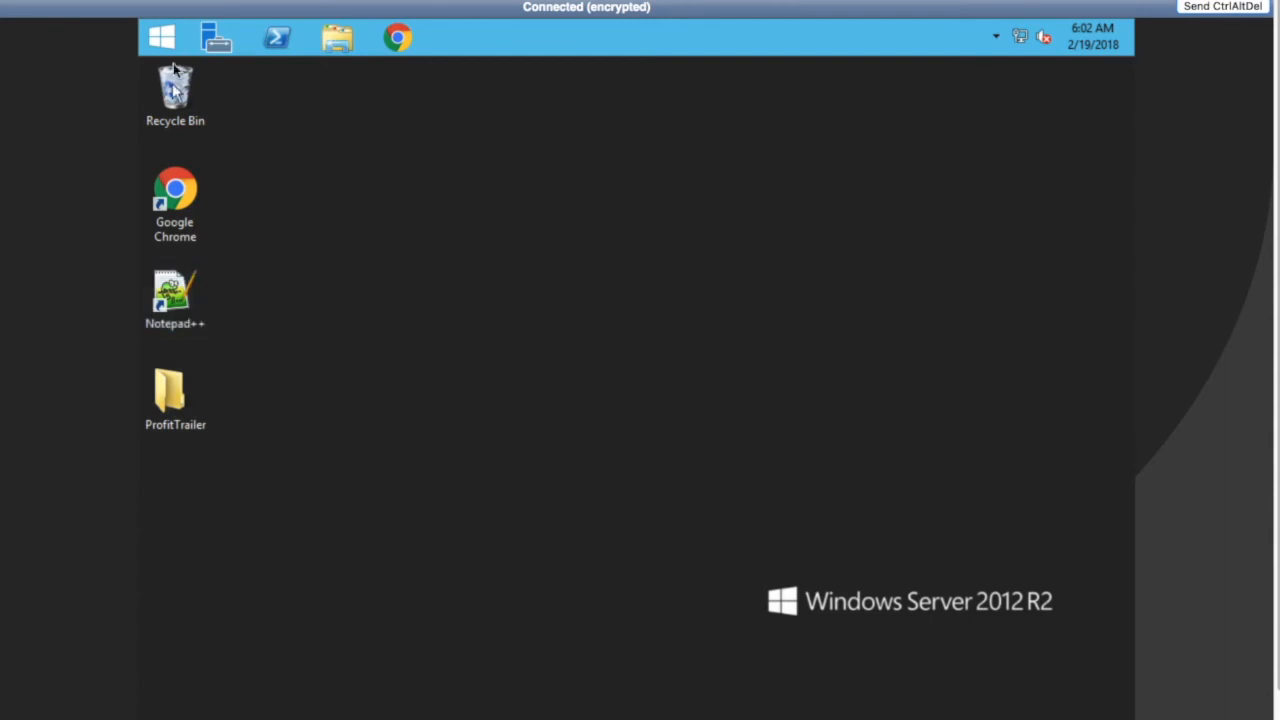
click(161, 37)
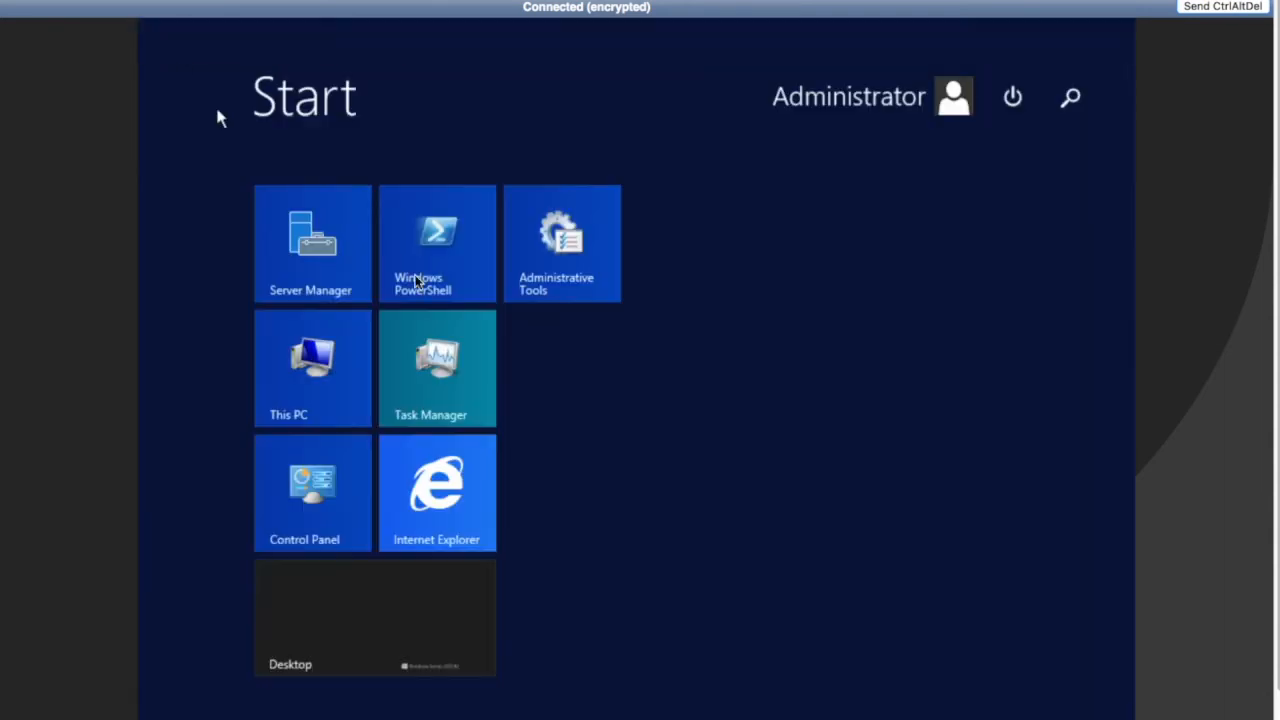